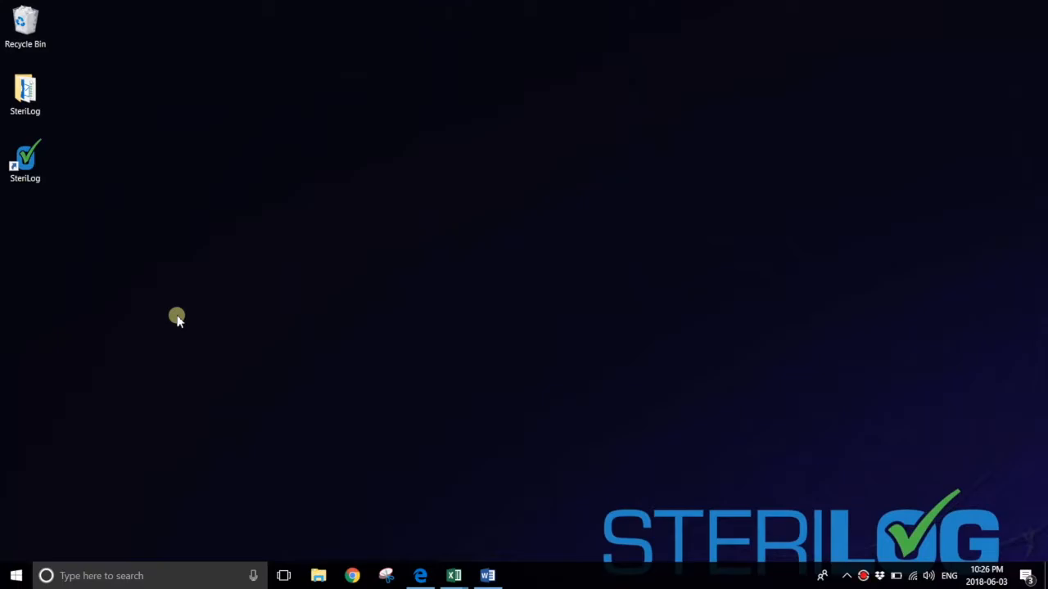
- Launch SteriLog, log in as Admin with the keypad PIN, and open Setup
left_click(25, 159)
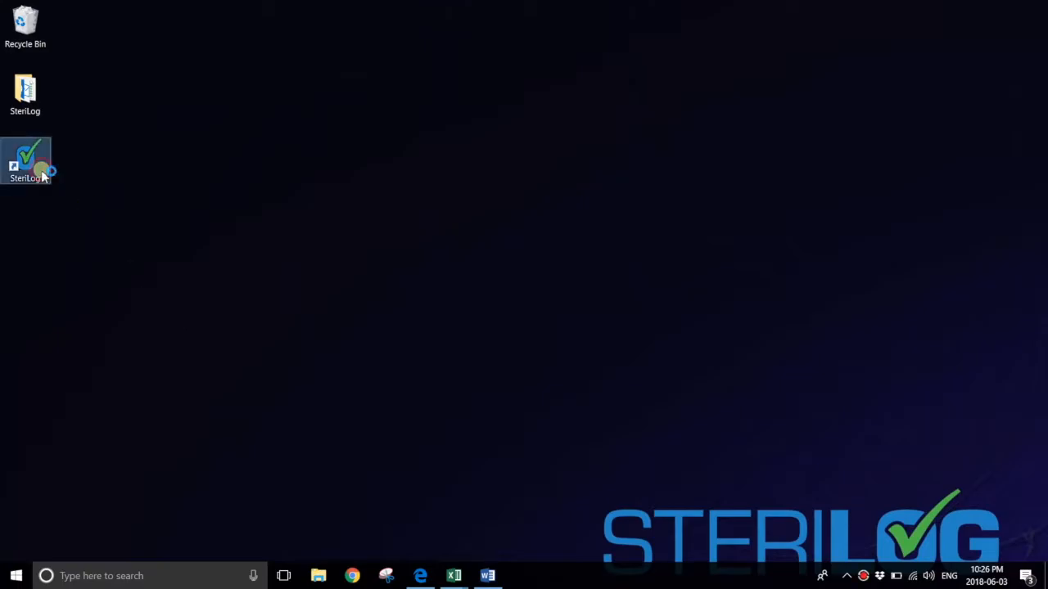
double_click(25, 159)
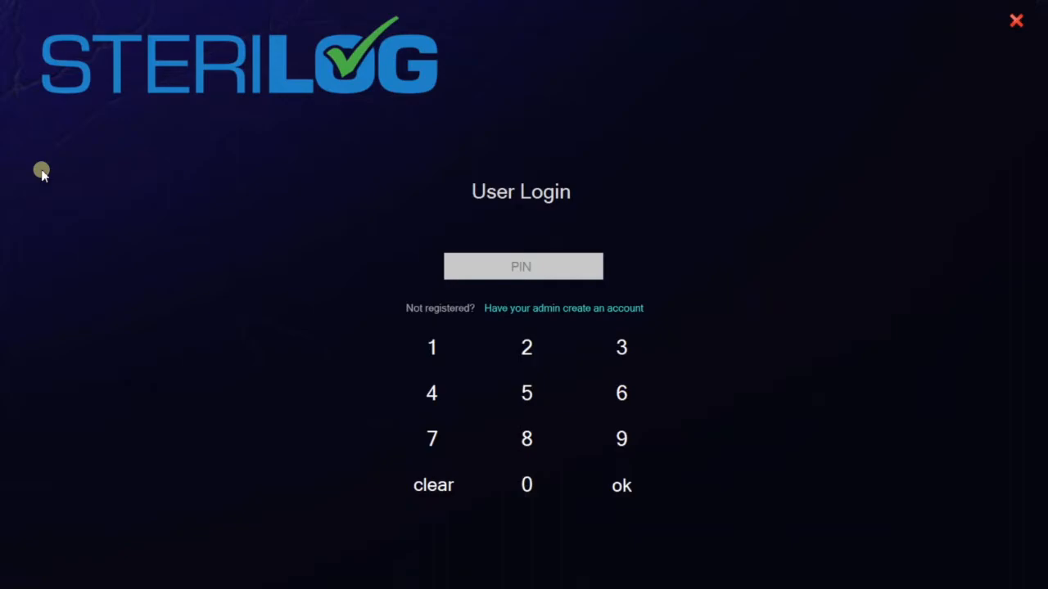
mouse_move(565, 497)
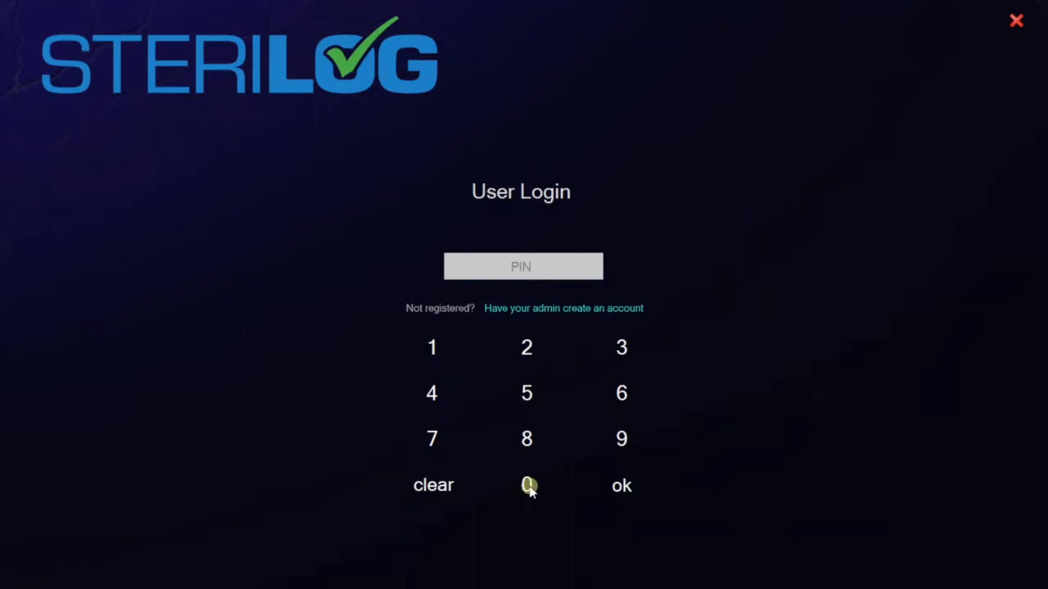
left_click(526, 484)
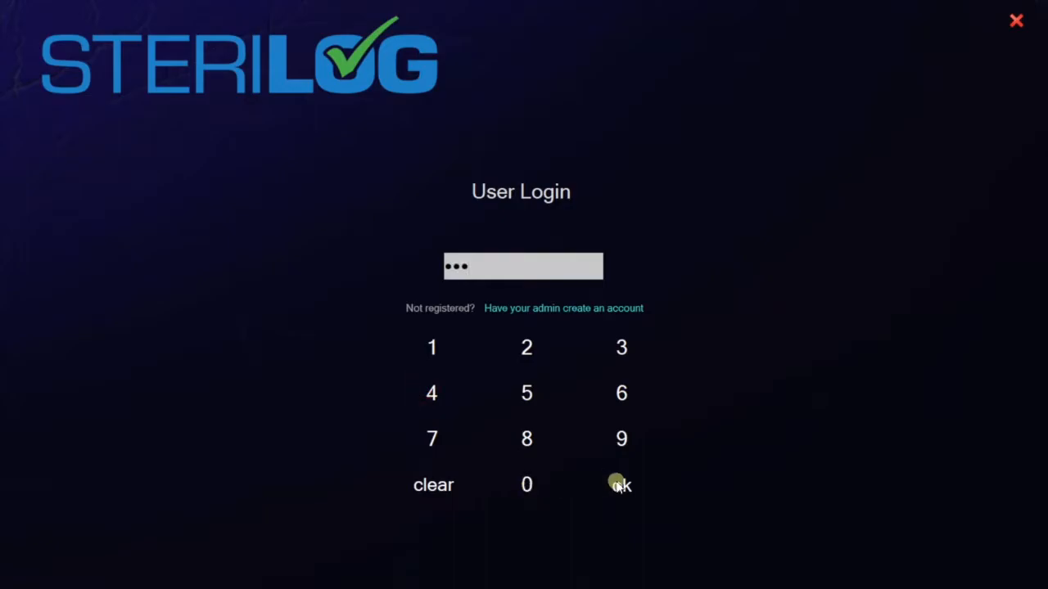
left_click(621, 484)
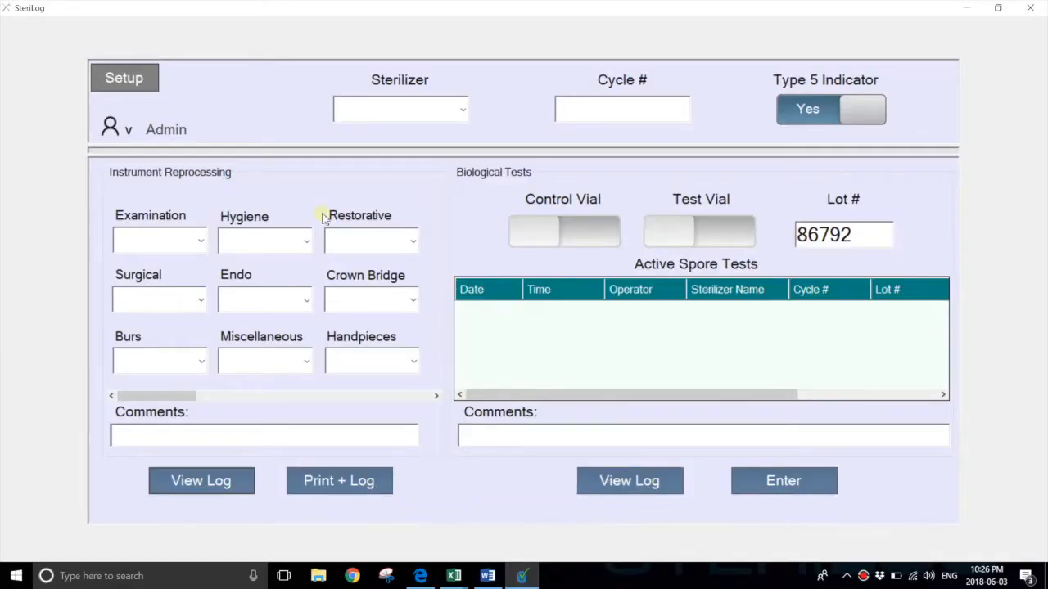
left_click(124, 77)
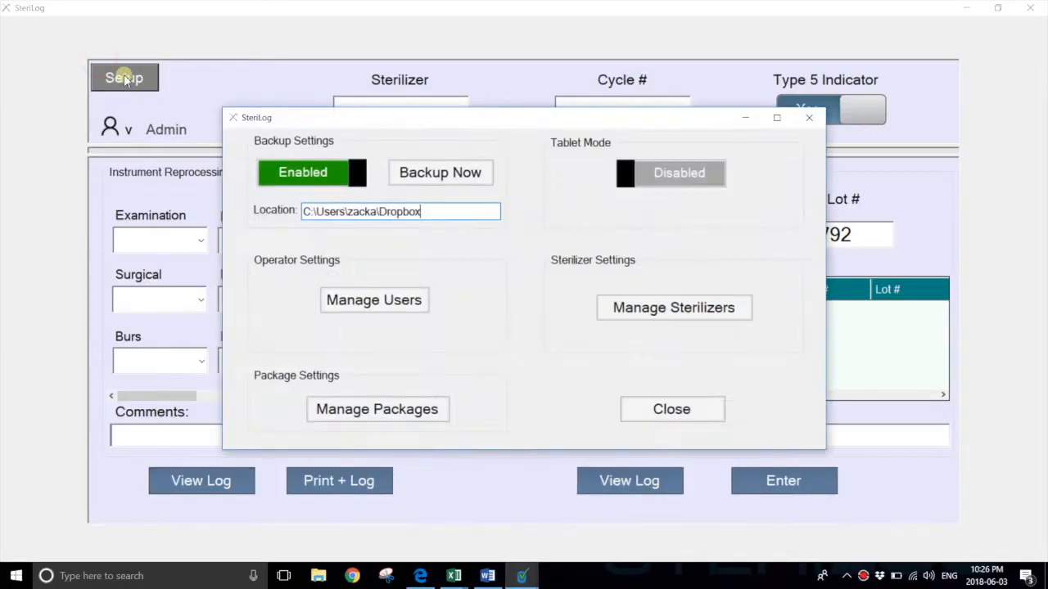
left_click(374, 299)
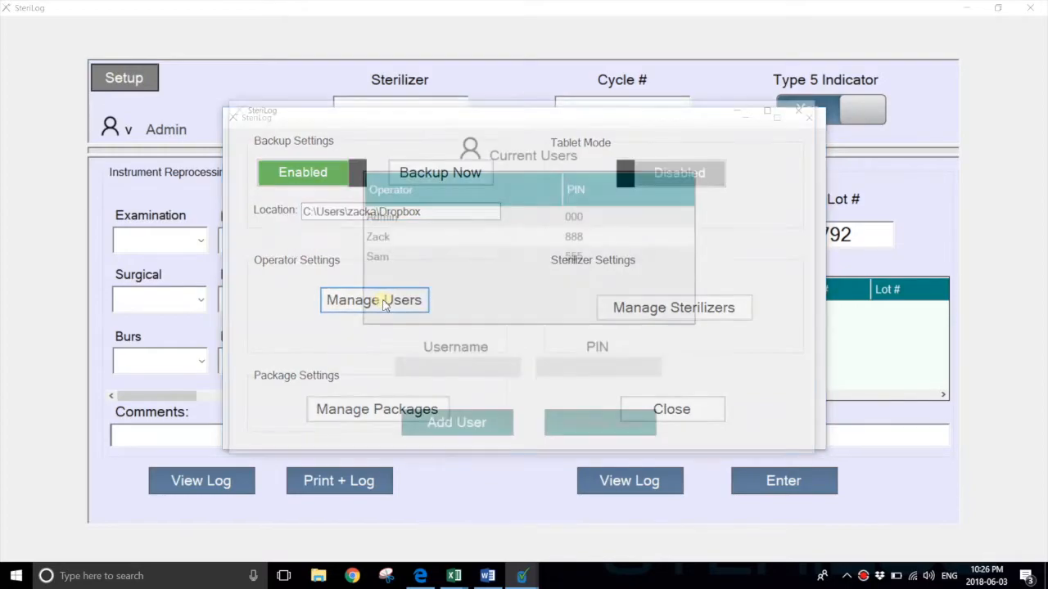
left_click(375, 299)
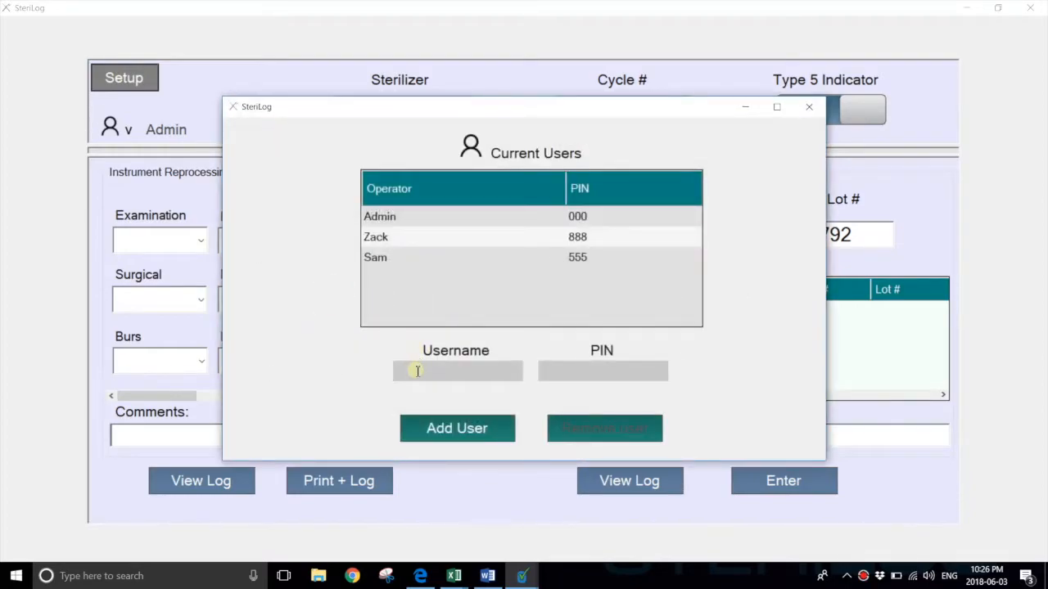
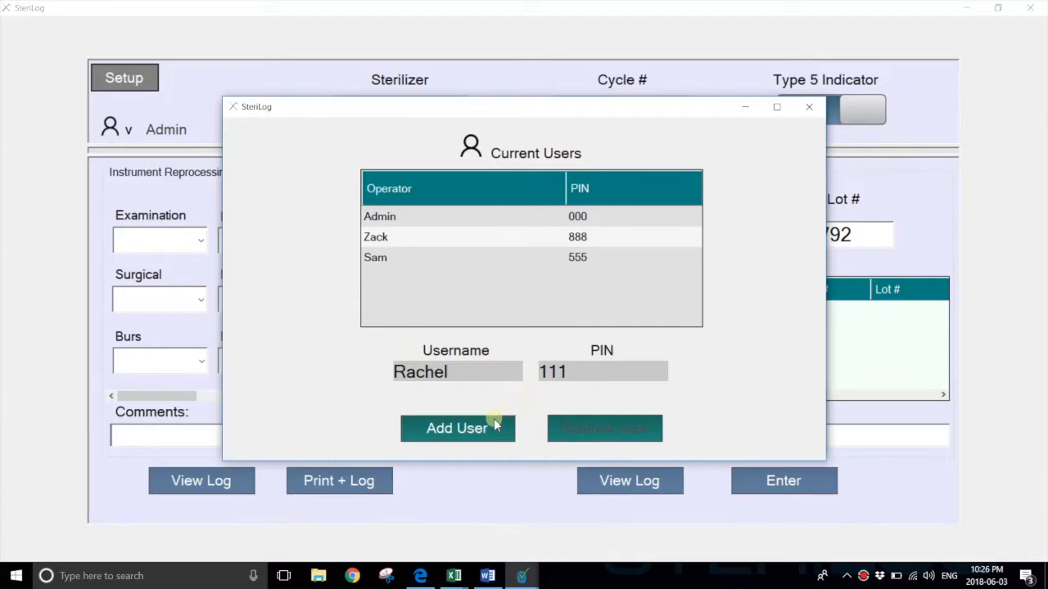
left_click(456, 428)
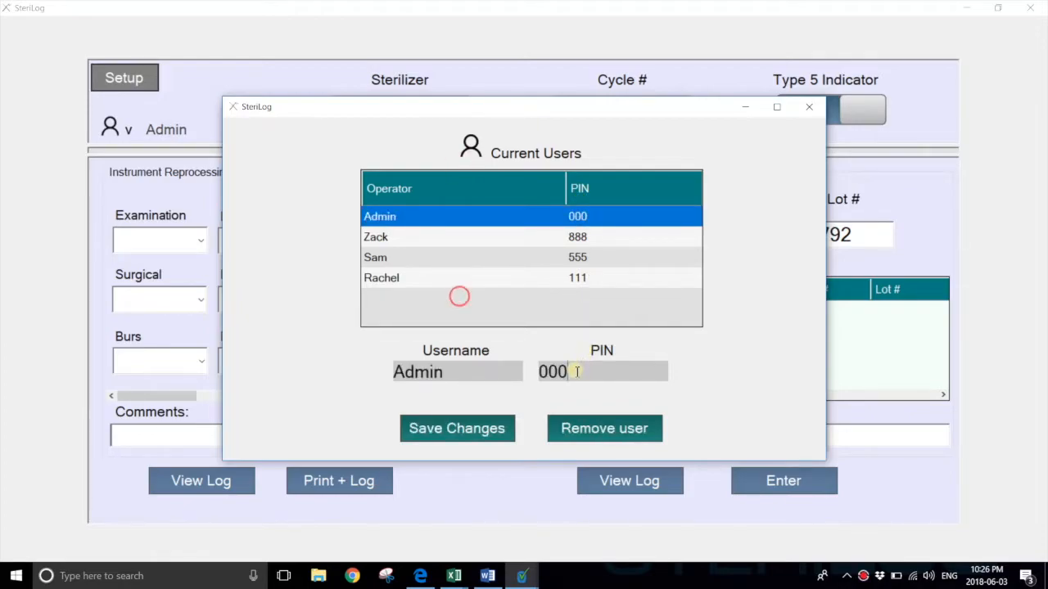
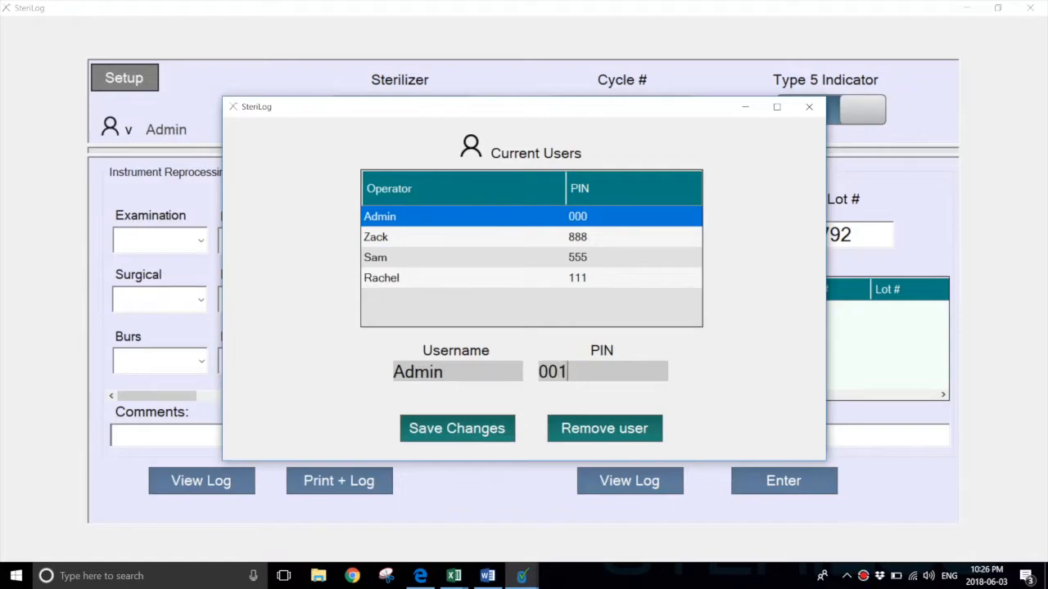
left_click(456, 428)
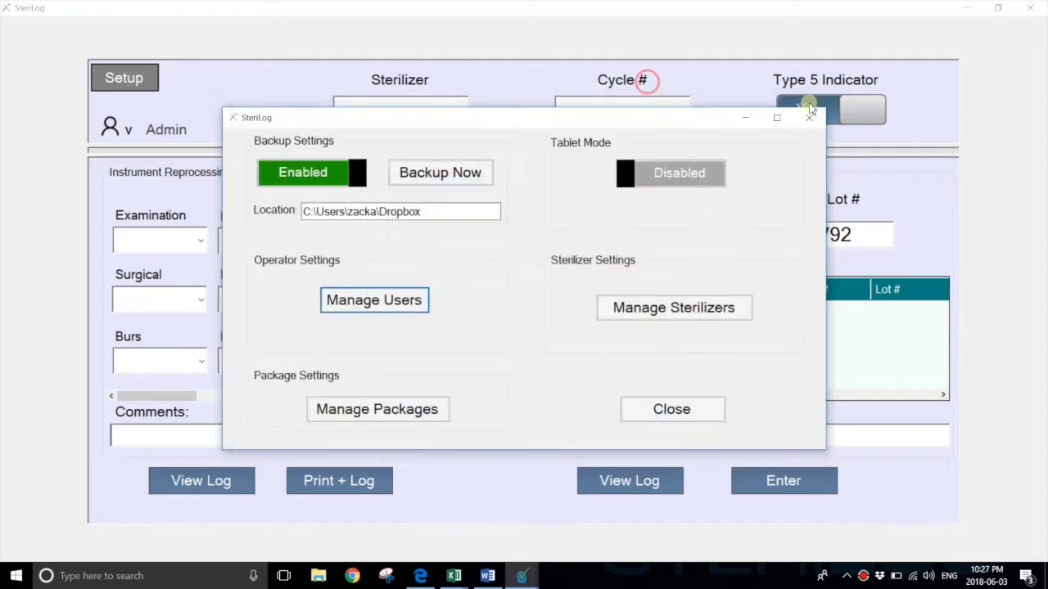
mouse_move(708, 294)
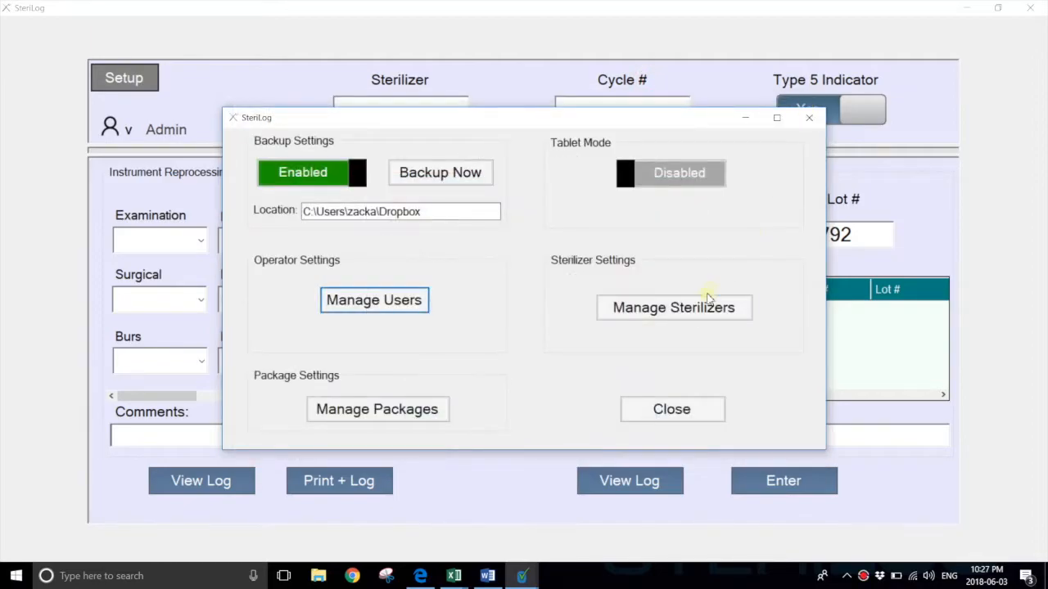
- Add Lisa and Midmark as sterilizer names and close the sterilizer list
left_click(673, 307)
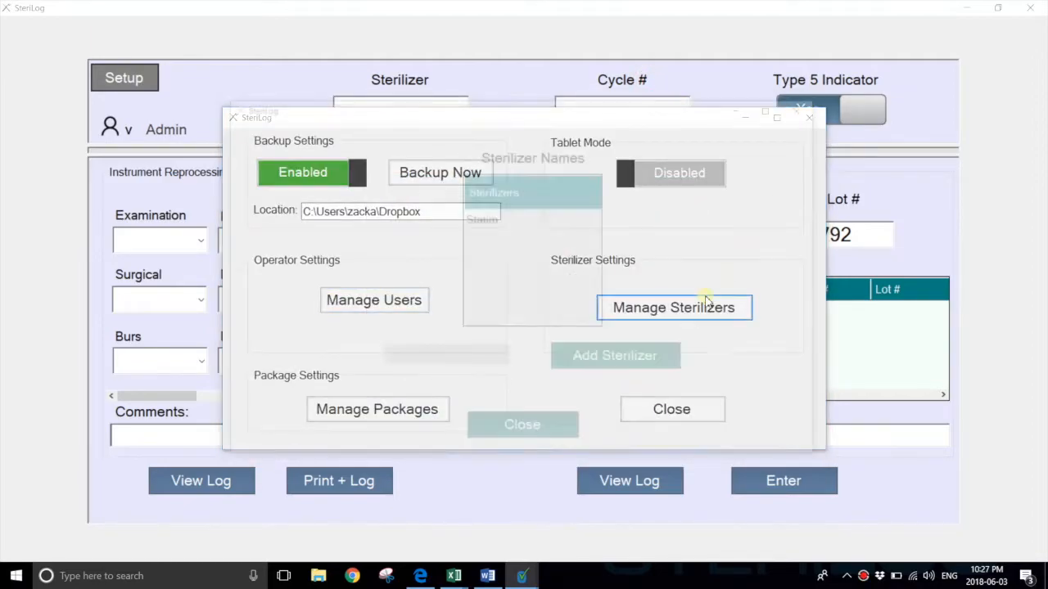
left_click(674, 307)
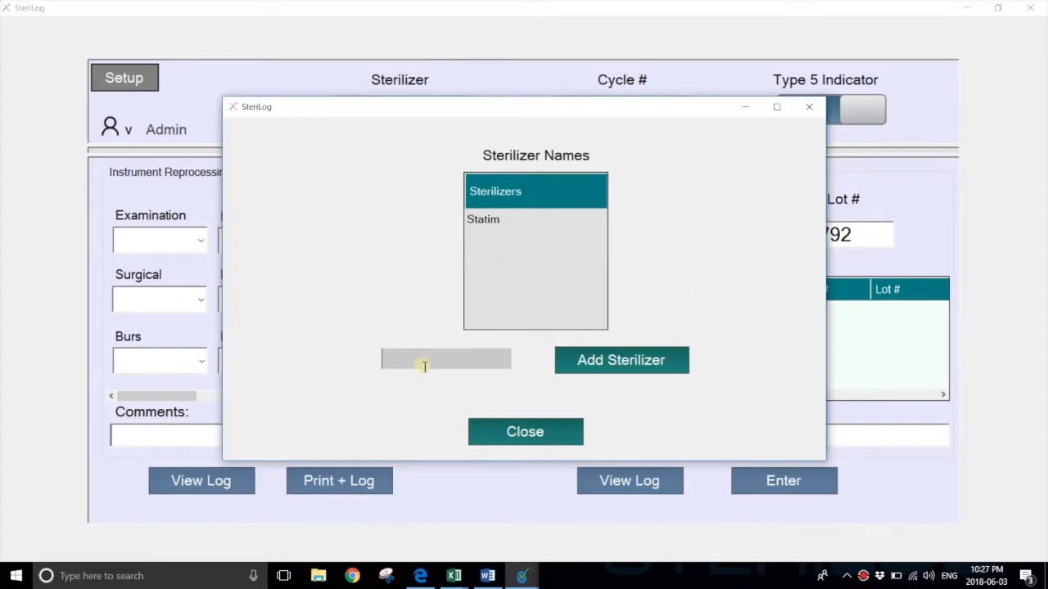
type("Lisa")
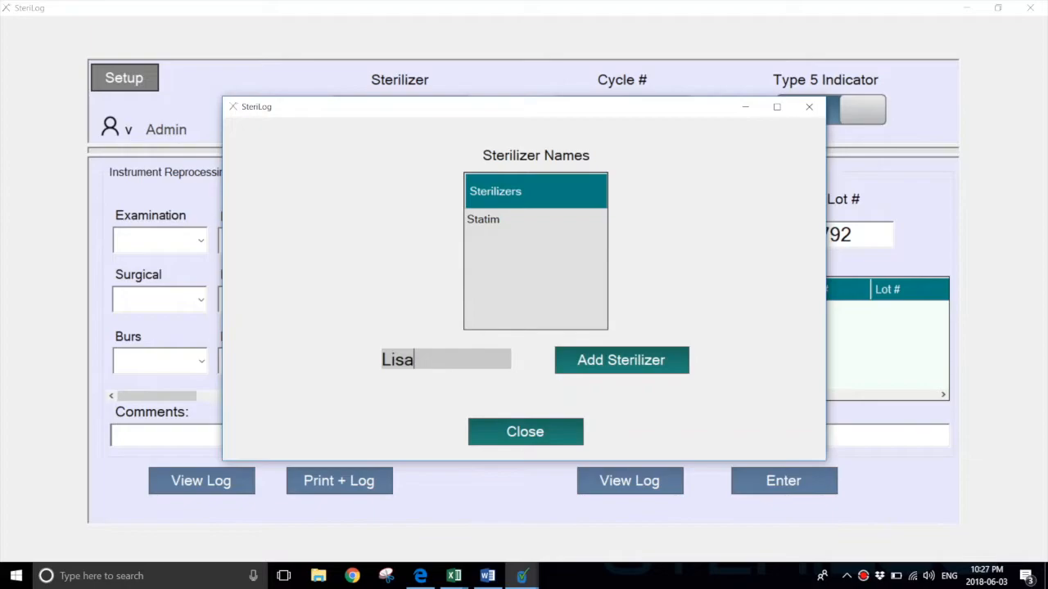
left_click(620, 360)
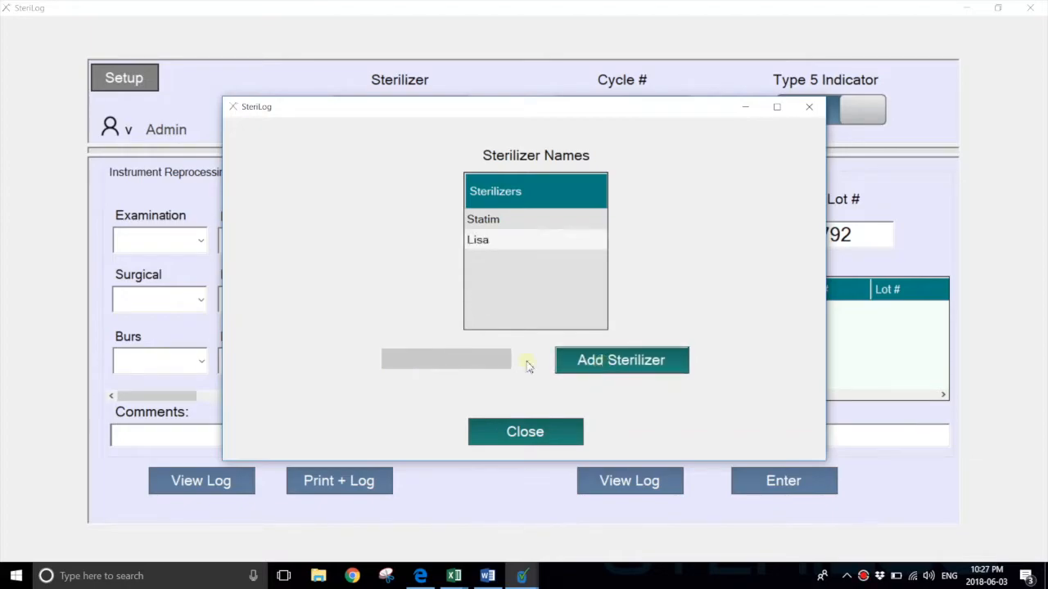
type("Midmark")
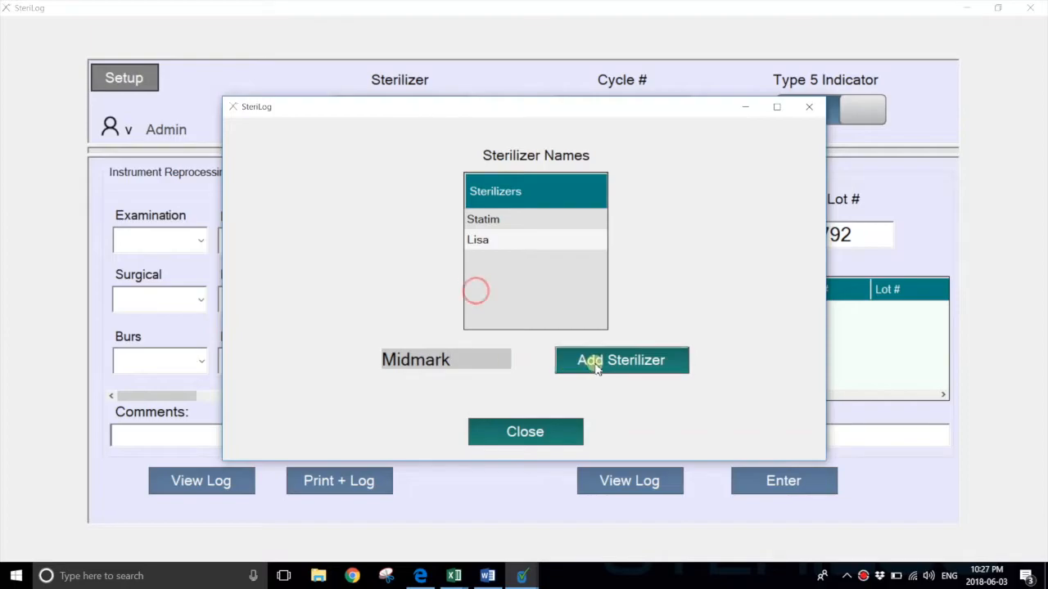
left_click(622, 361)
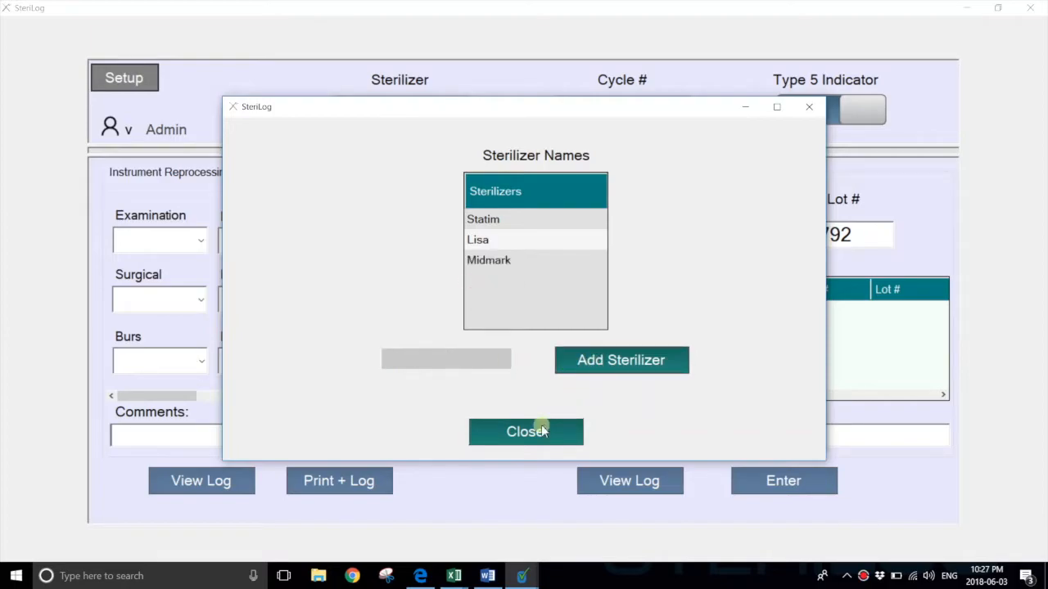
left_click(526, 431)
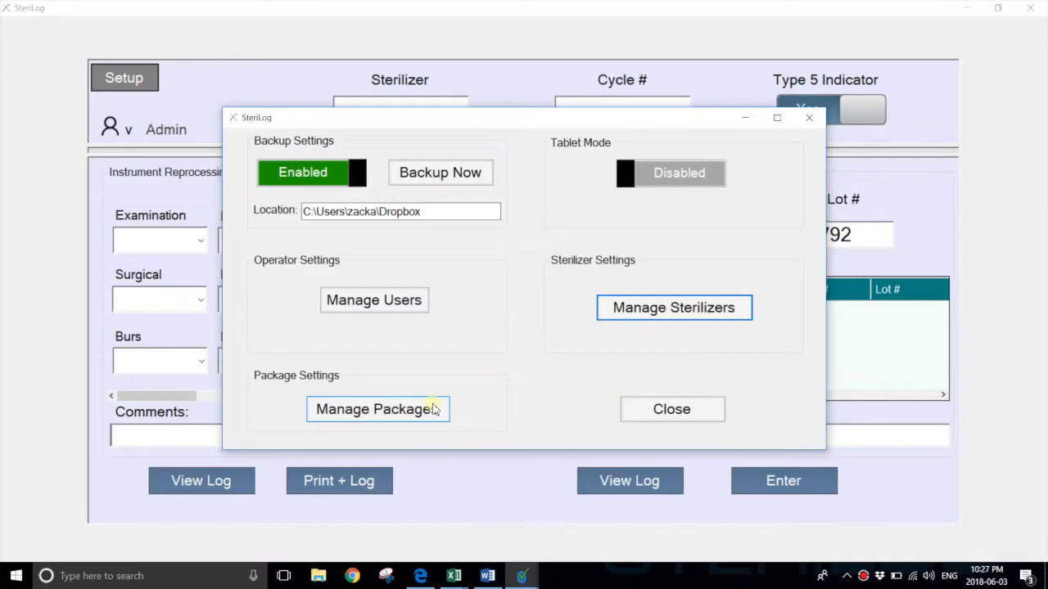
- Enter 'Cavitron Tips' as package name 16 and close the Packages Names list
left_click(377, 409)
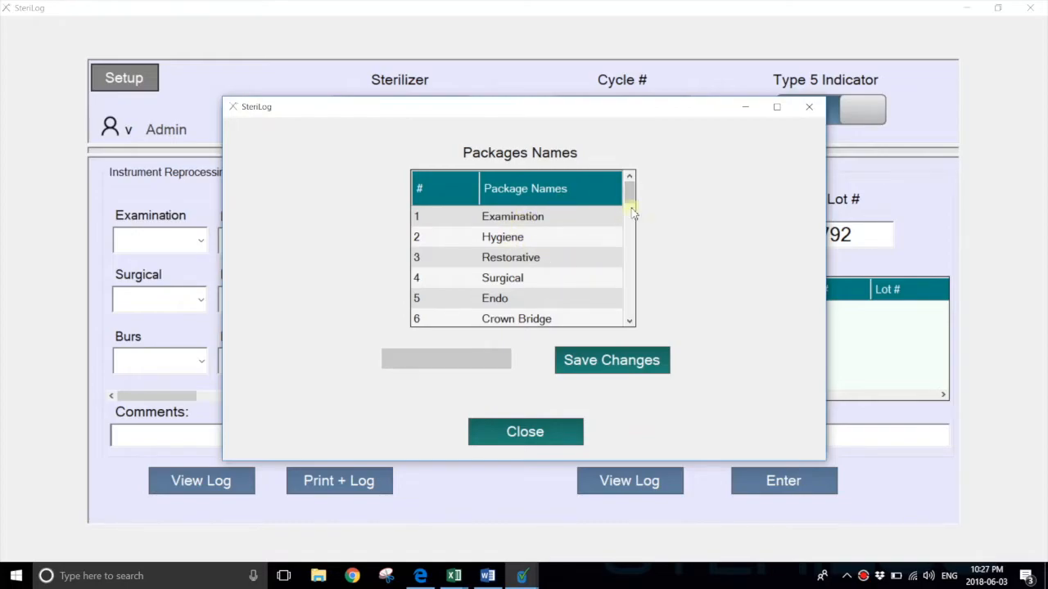
left_click_drag(630, 209, 630, 254)
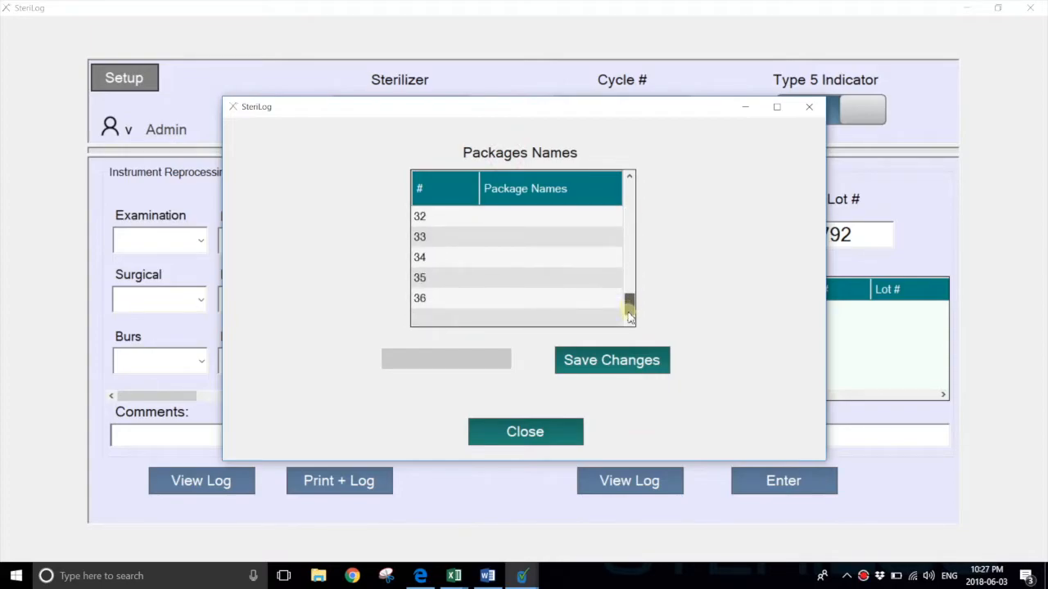
left_click_drag(628, 315, 629, 279)
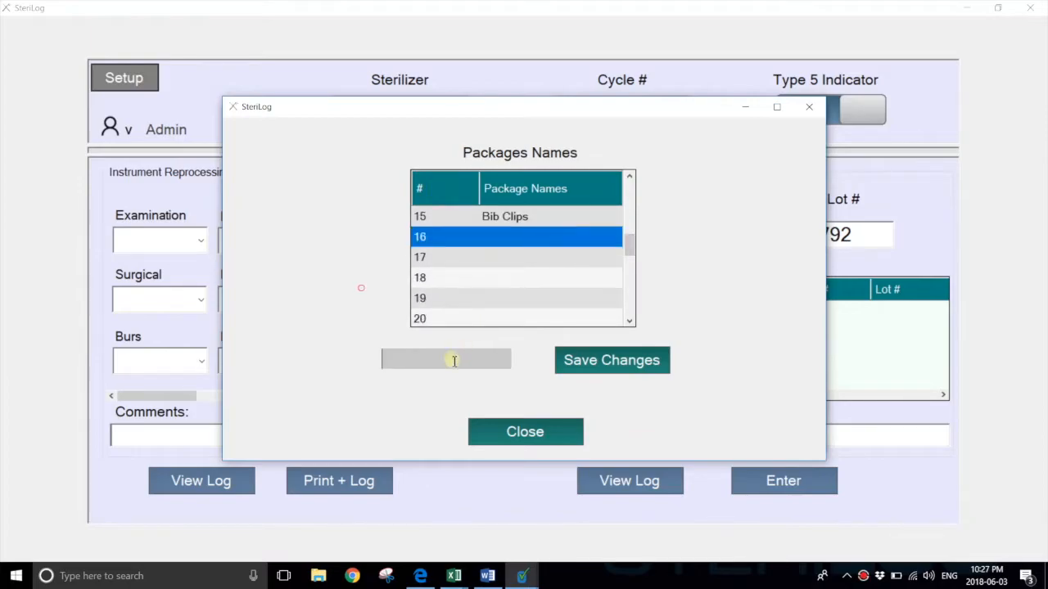
type("Cavitr")
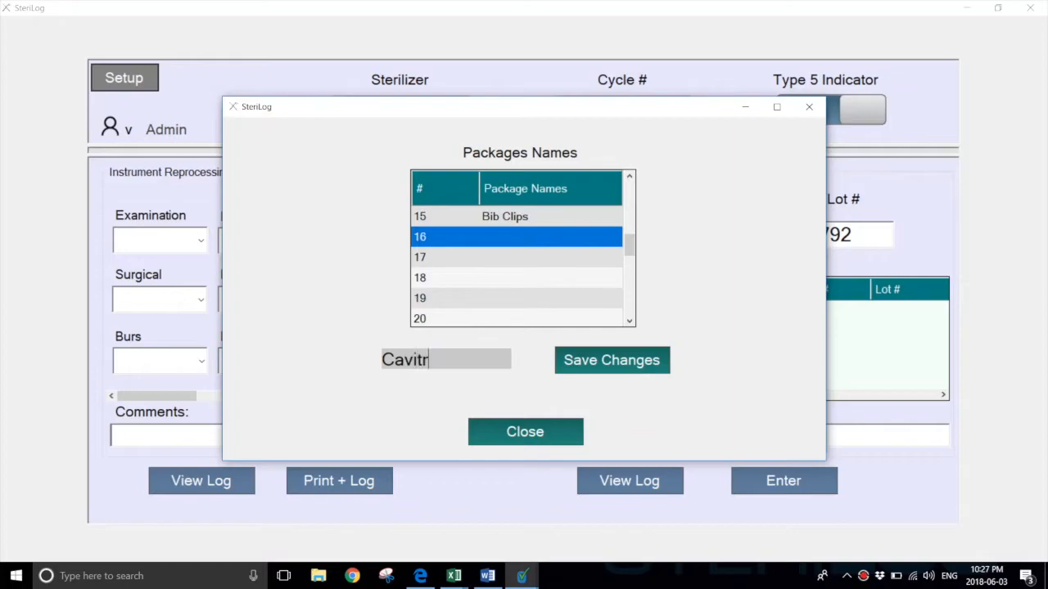
type("on Tips")
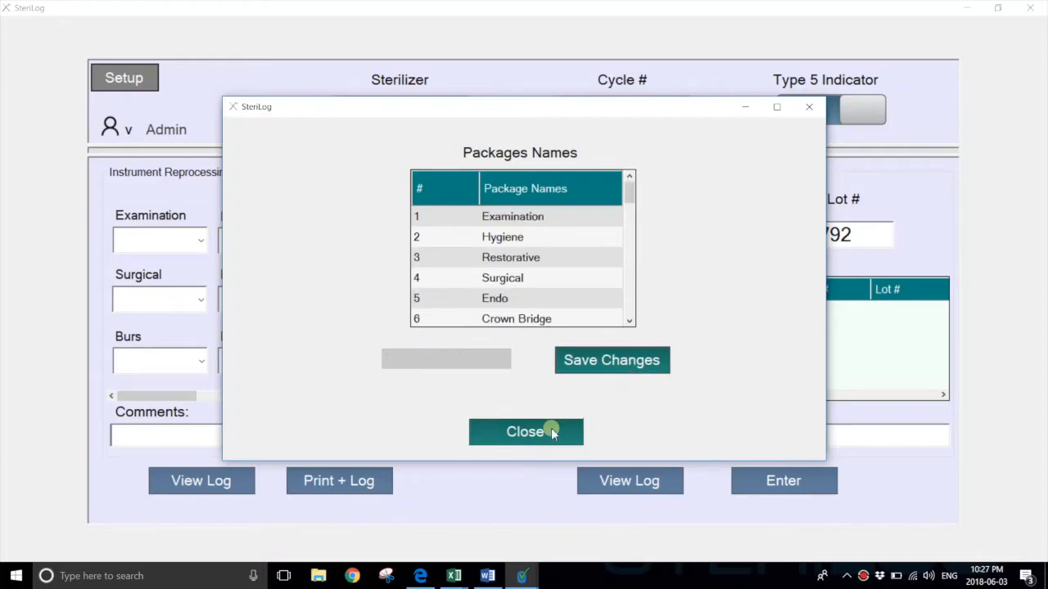
left_click(526, 432)
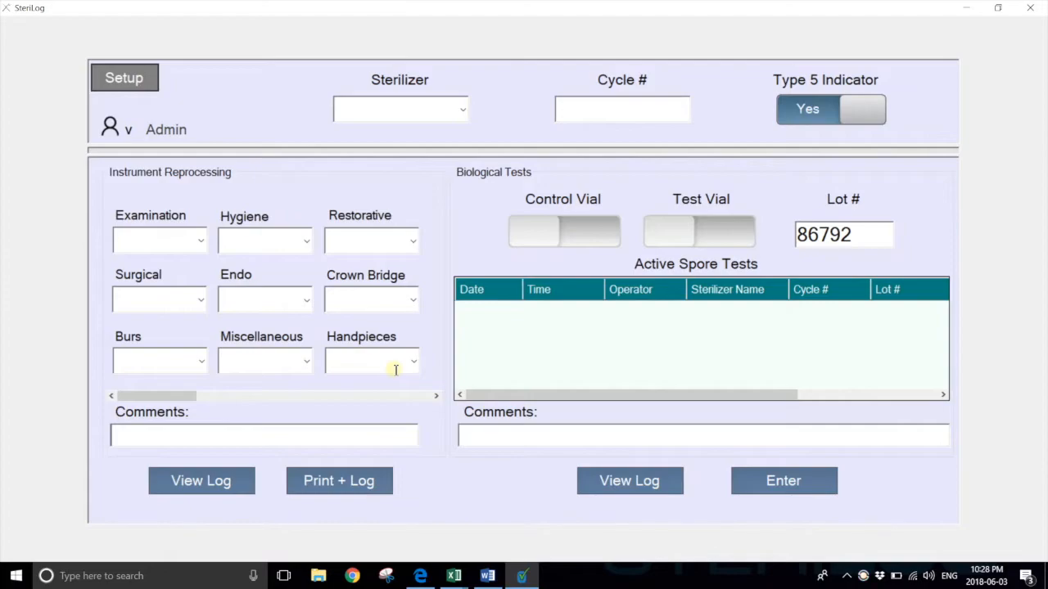
mouse_move(430, 112)
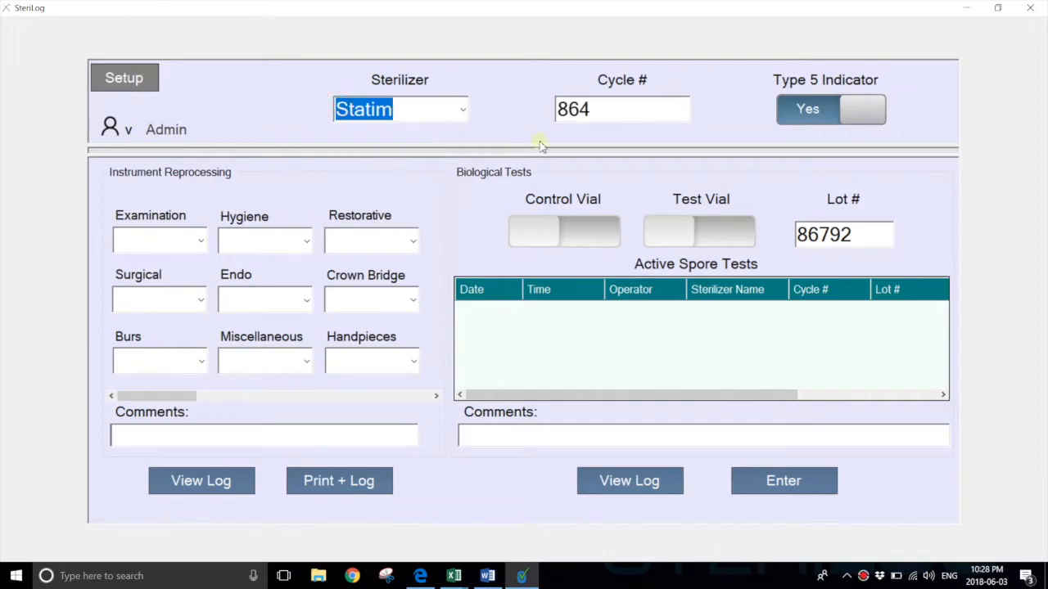
mouse_move(591, 95)
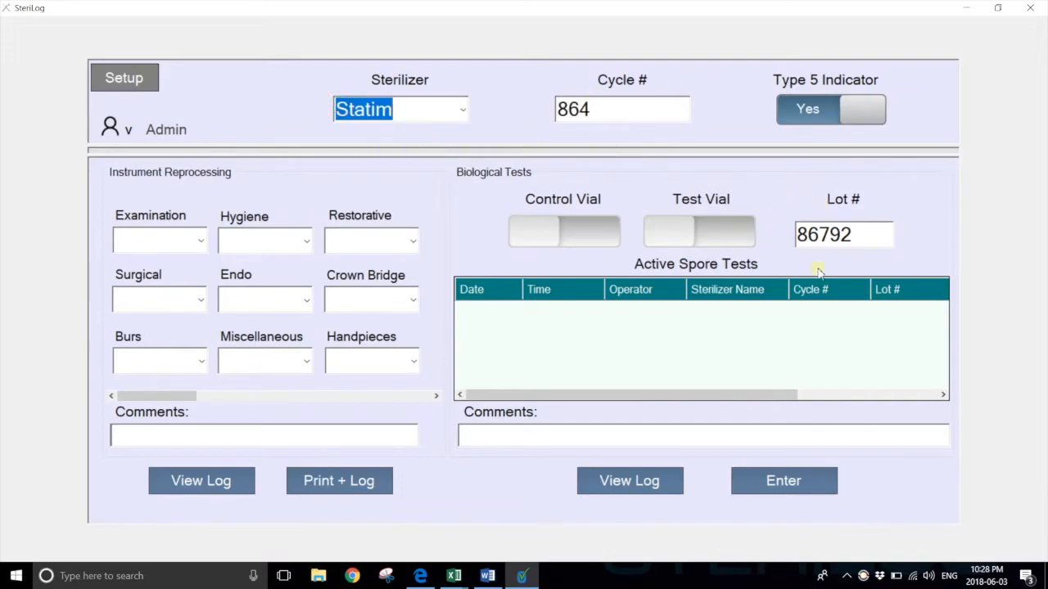
mouse_move(859, 209)
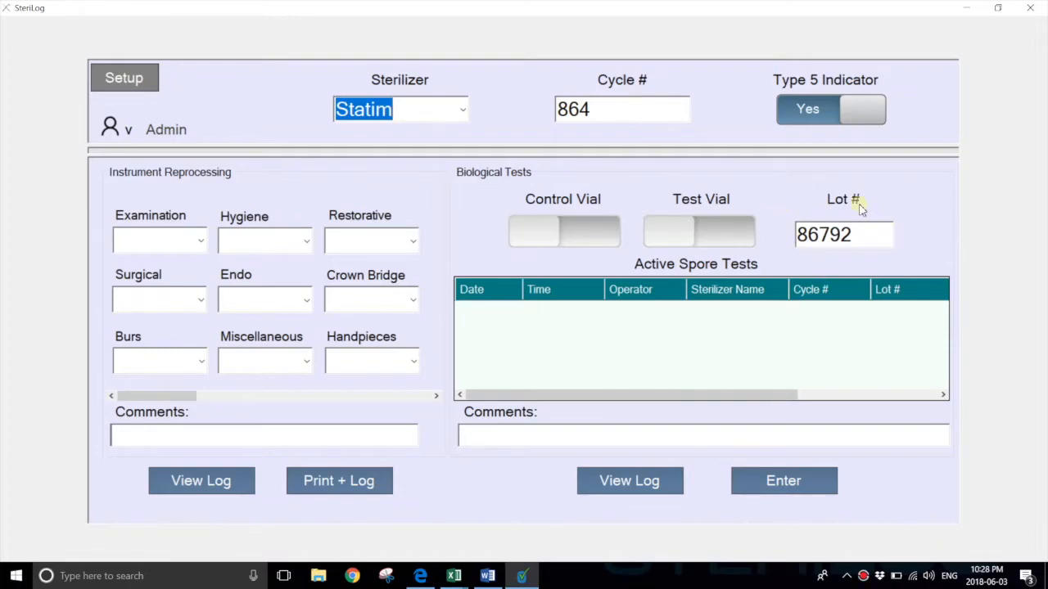
- Add the Statim cycle 864 spore test, lot 86792, to Active Spore Tests
left_click(783, 480)
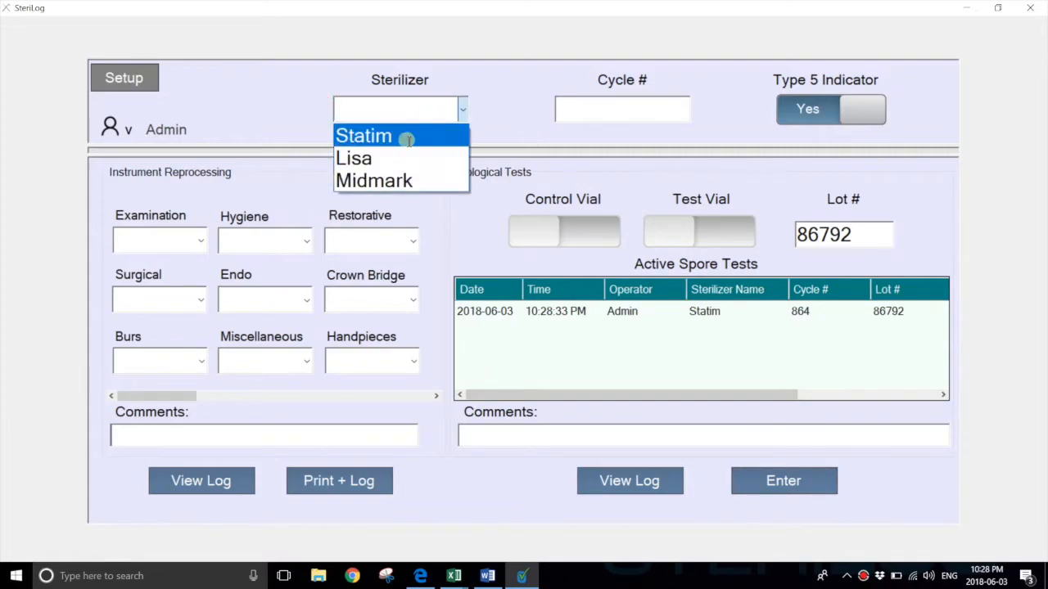
- Print and log Statim cycle 864: 2 Examination, 2 Endo, 3 Cavitron Tips packages
left_click(363, 135)
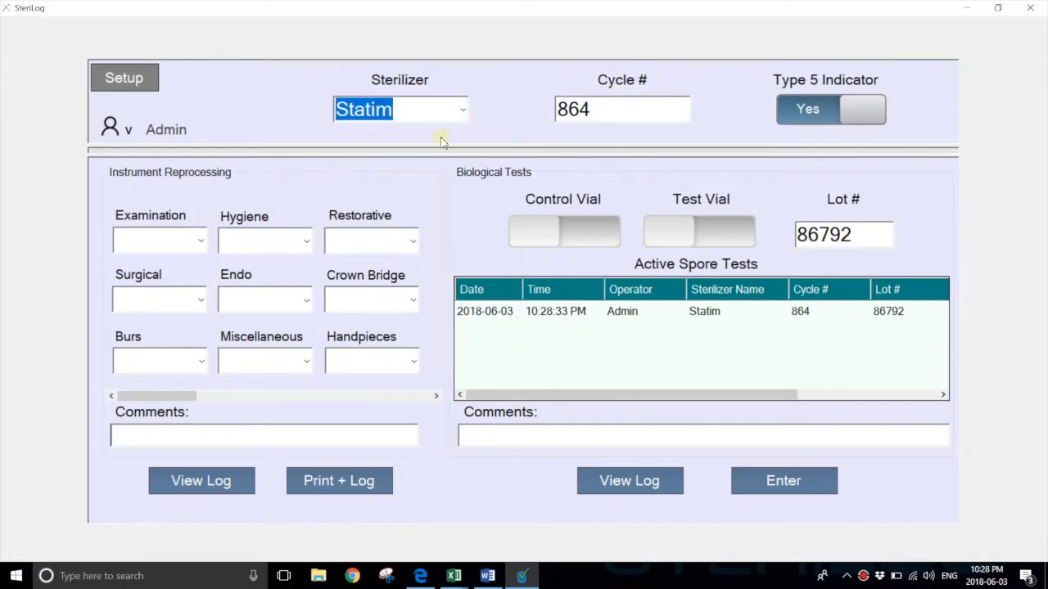
mouse_move(165, 242)
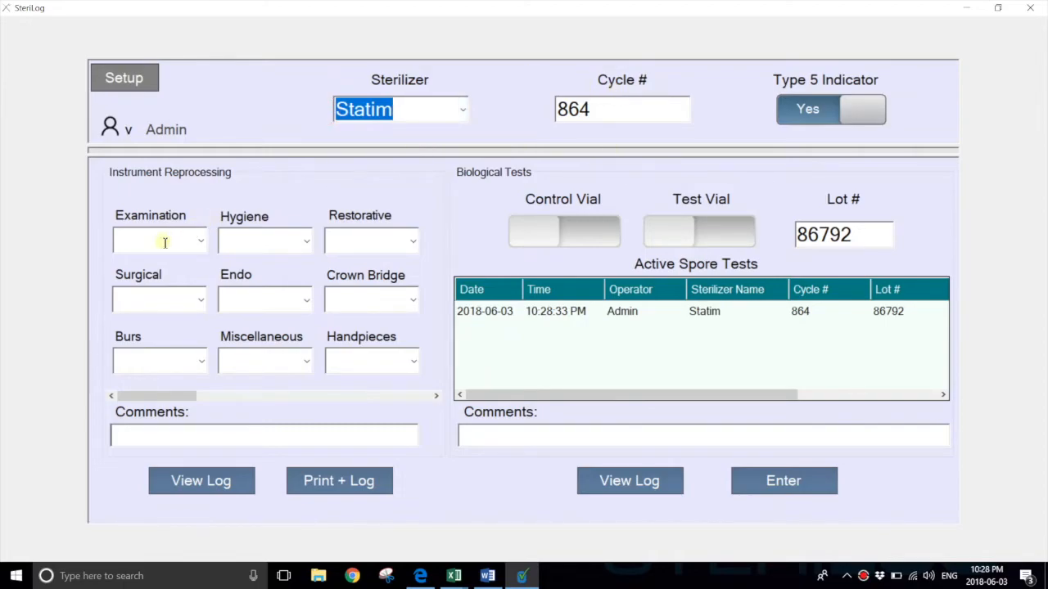
left_click(200, 239)
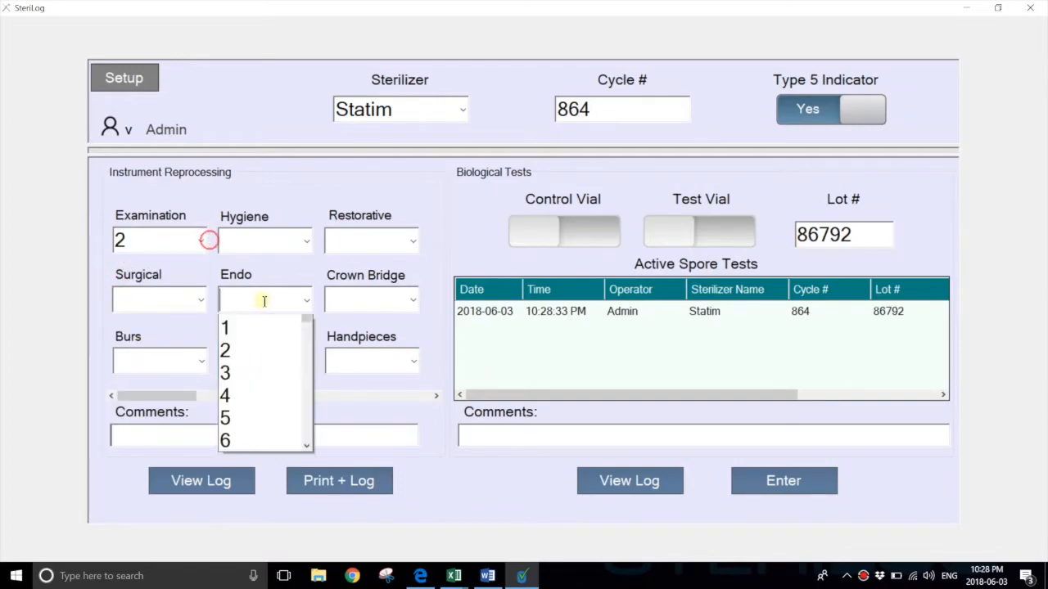
left_click(224, 351)
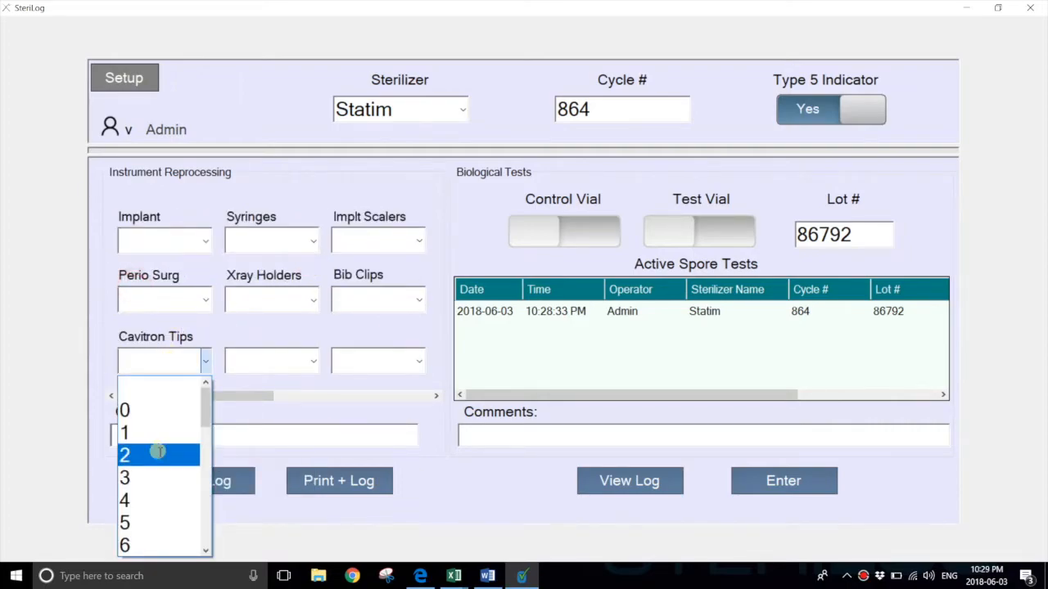
left_click(124, 477)
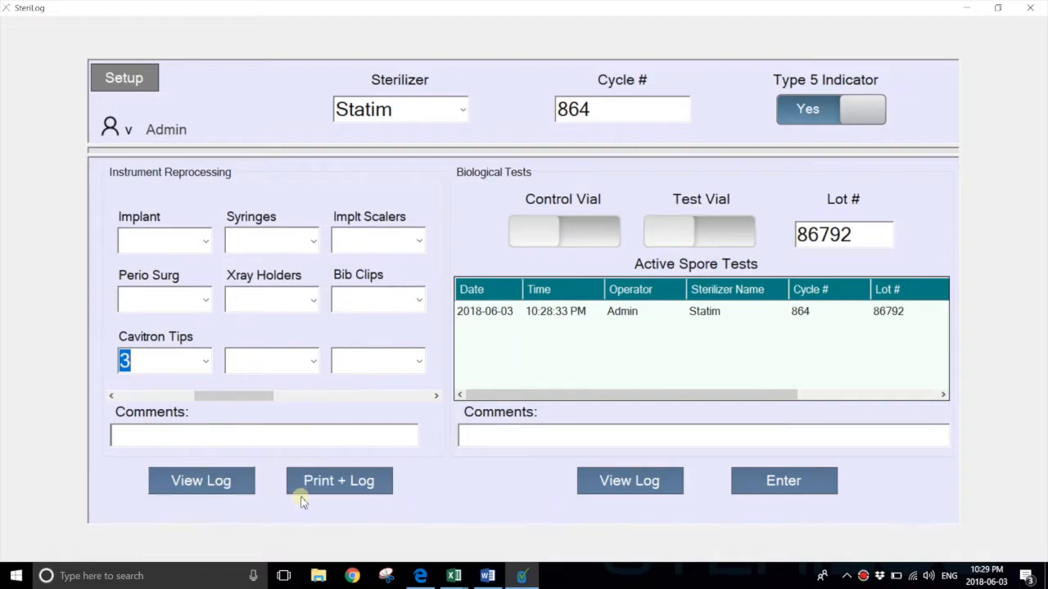
left_click(338, 481)
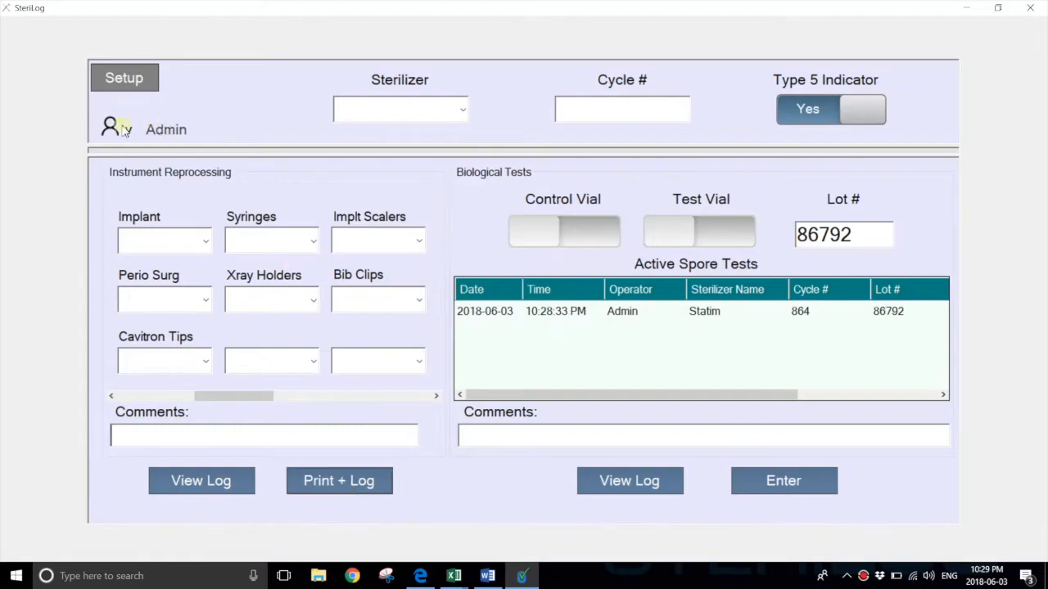
- Switch the operator to Rachel with her PIN and request the reprocessing log
left_click(110, 127)
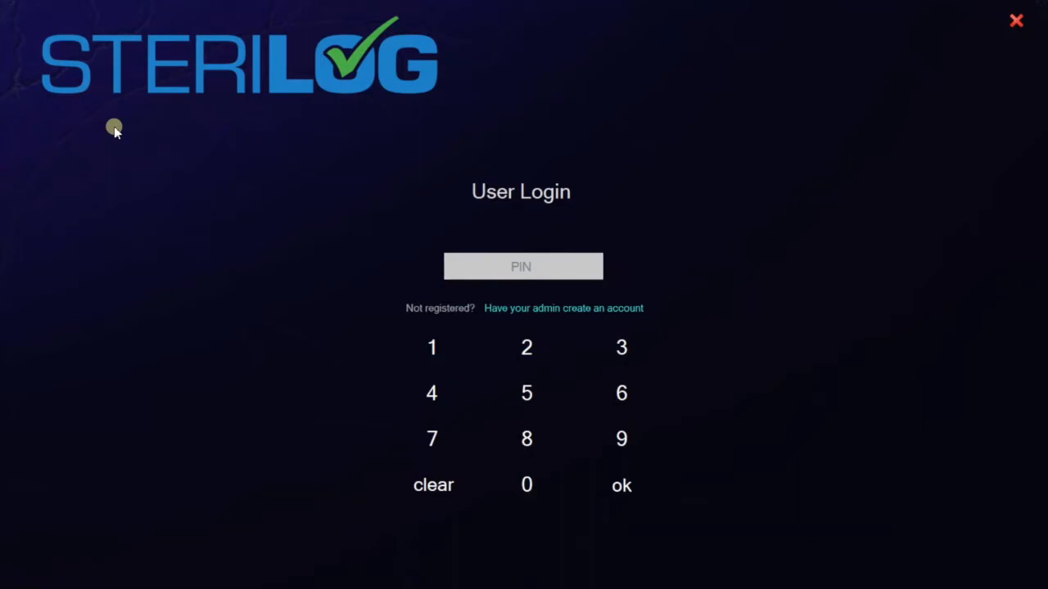
left_click(432, 347)
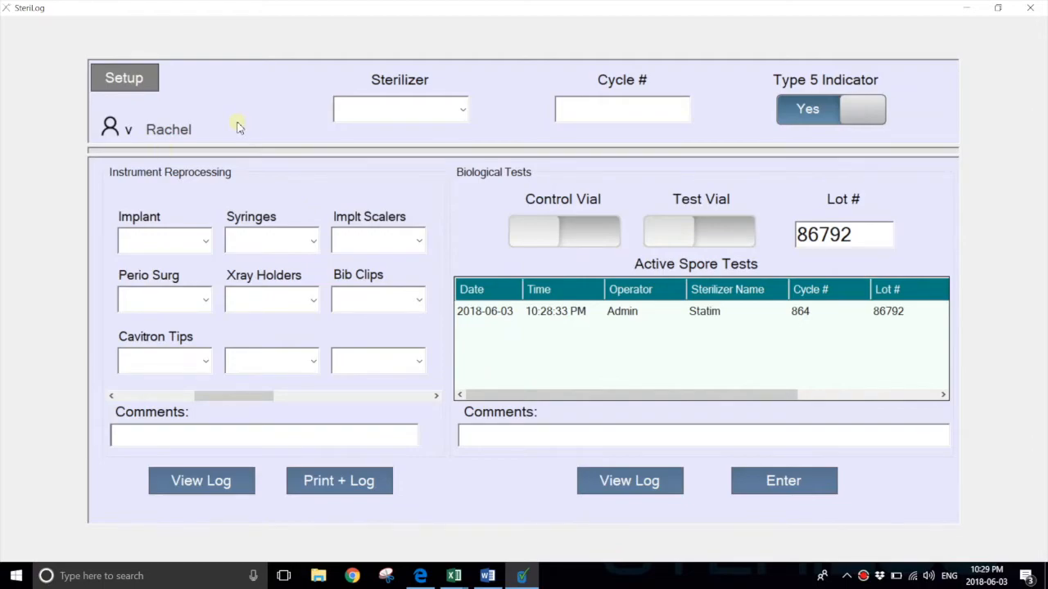
left_click(200, 481)
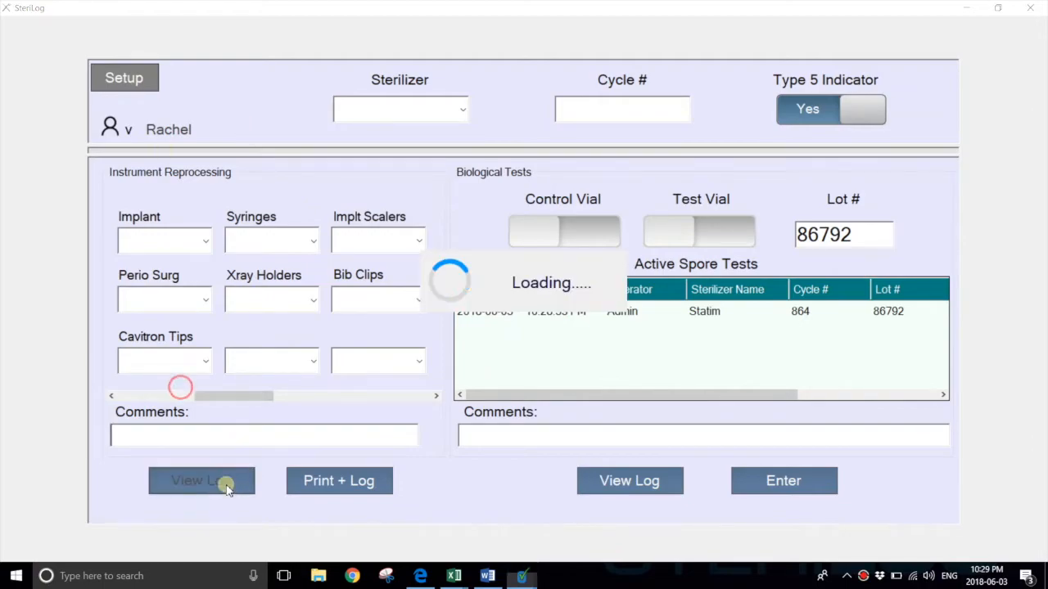
- Open the reprocessing log listing cycle 864's Cavitron Tips, Endo and Examination entries
left_click(202, 480)
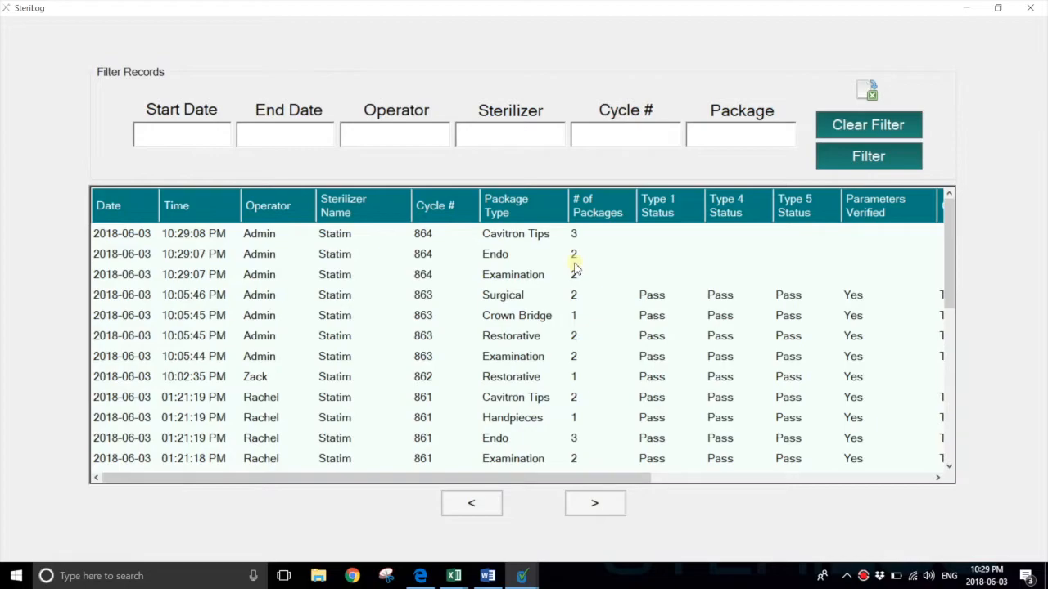
mouse_move(538, 254)
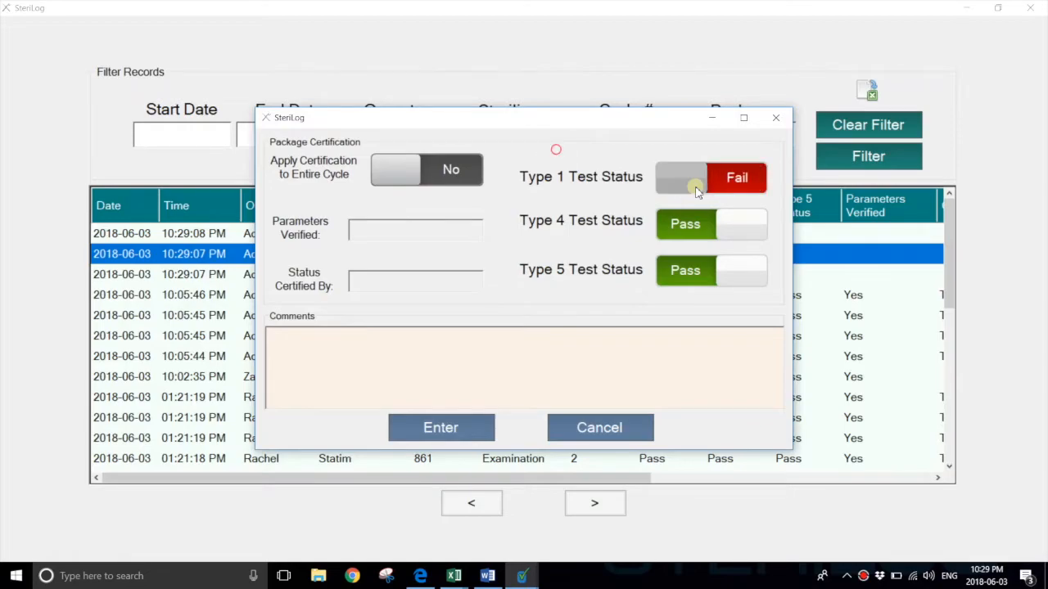
- Certify all cycle 864 packages as passing, noting 'This is just a test', parameters verified
left_click(685, 177)
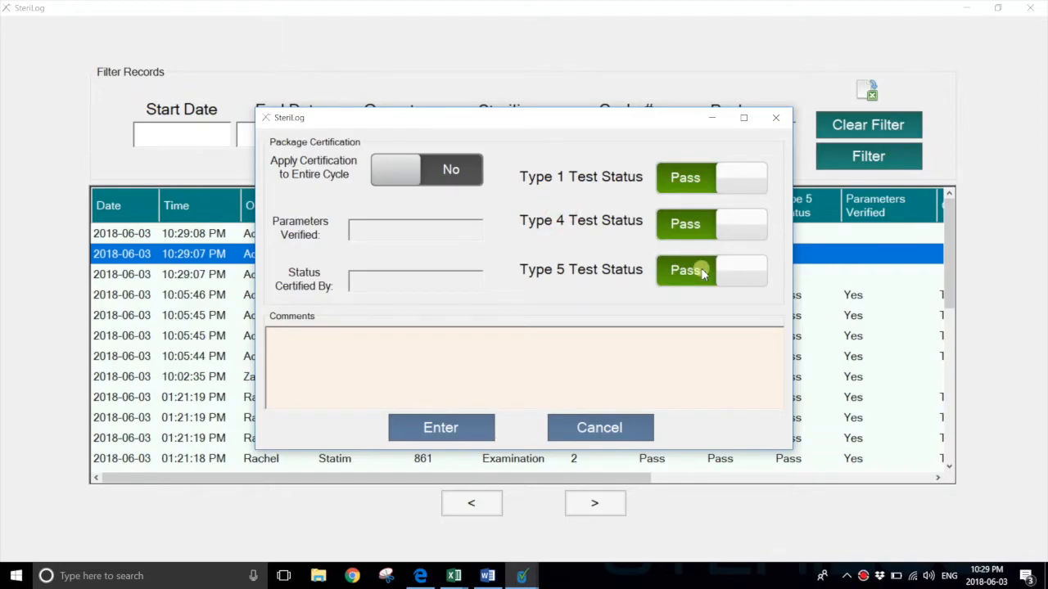
mouse_move(700, 181)
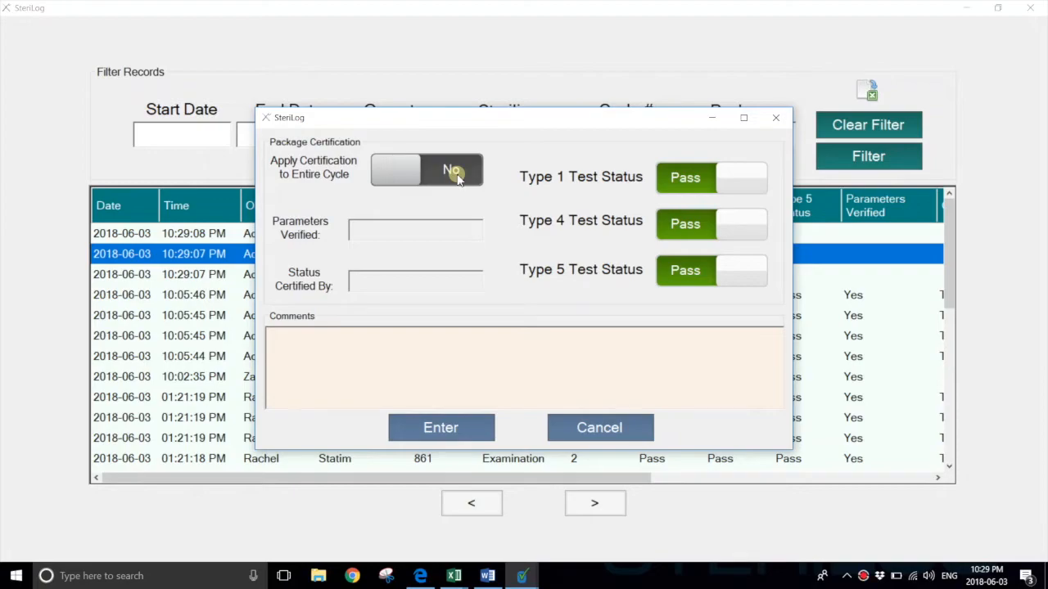
left_click(425, 169)
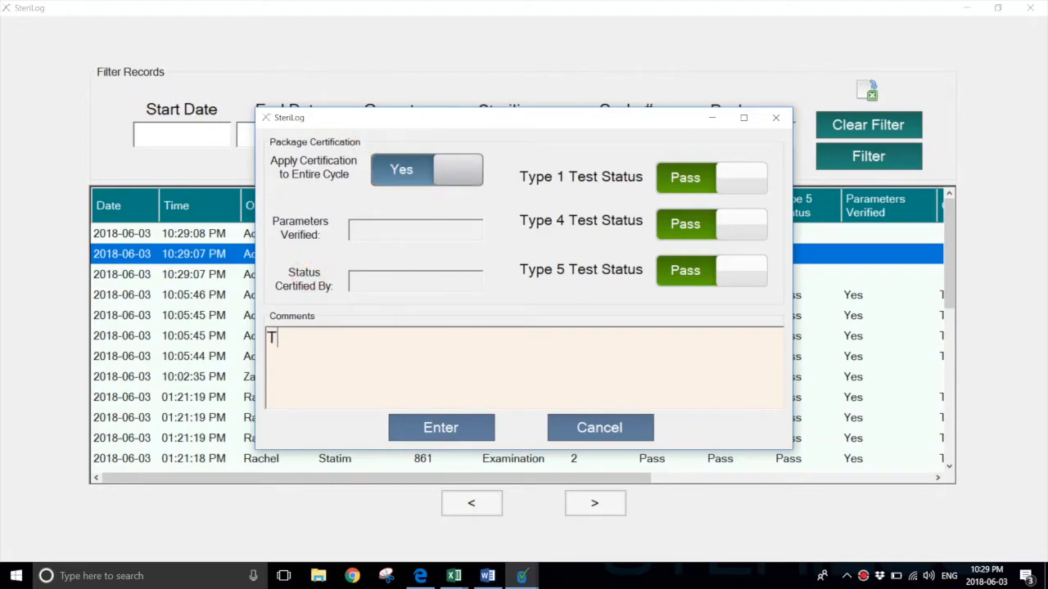
type("his is")
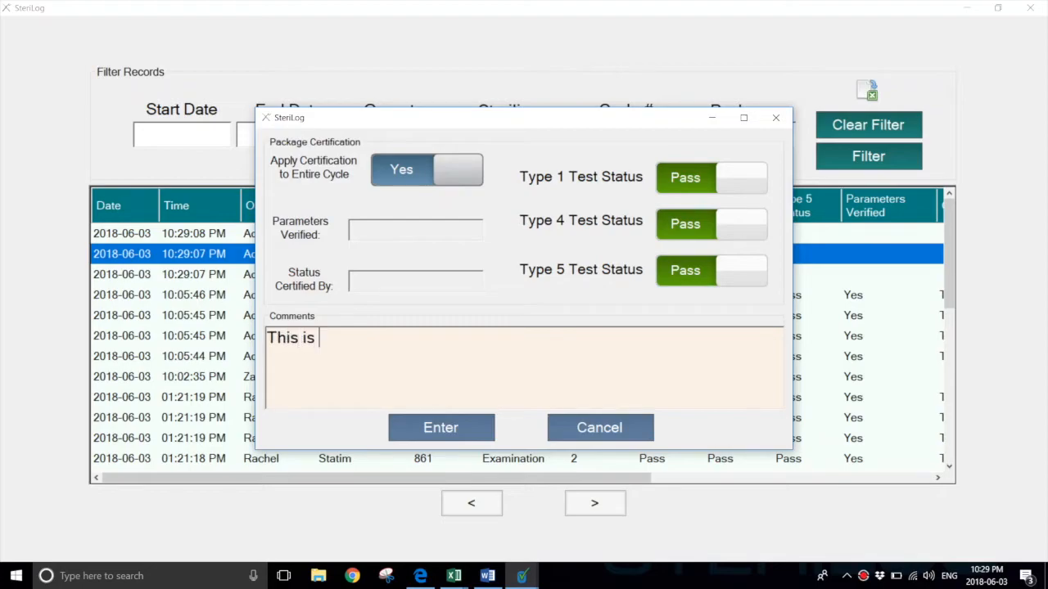
type("just a test")
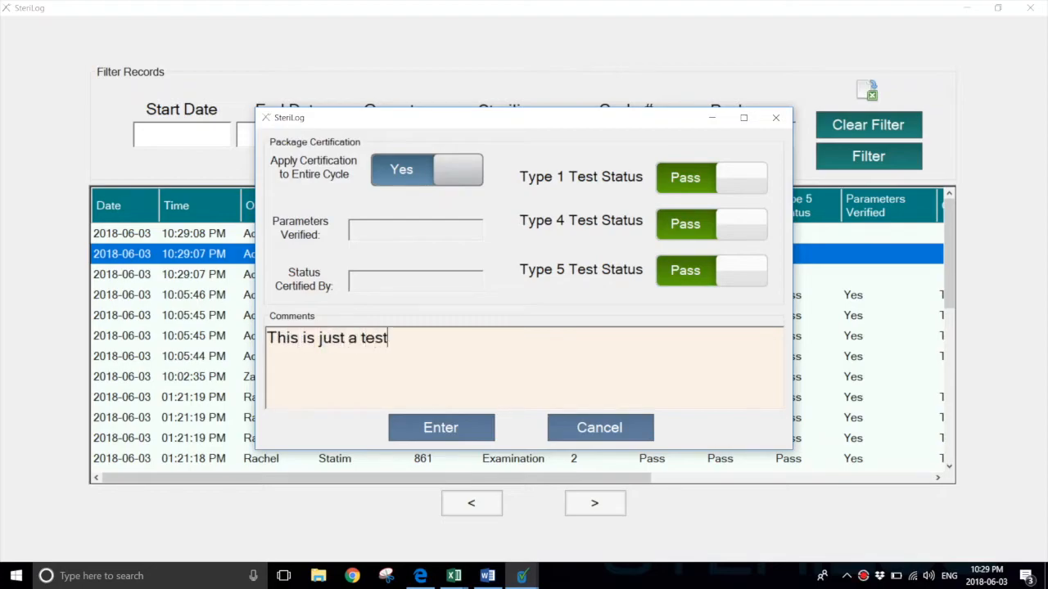
left_click(441, 428)
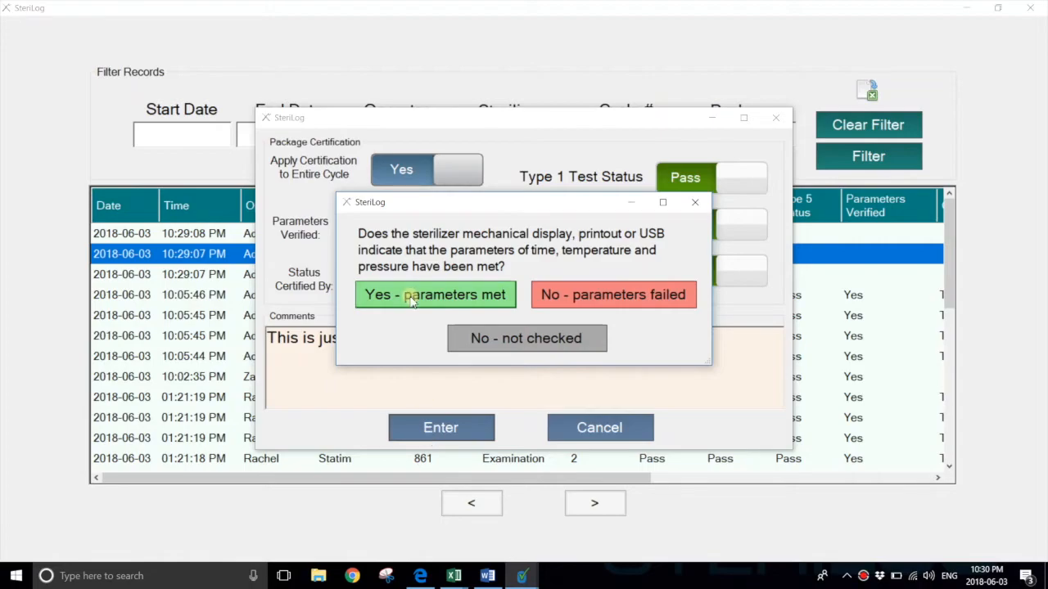
left_click(436, 295)
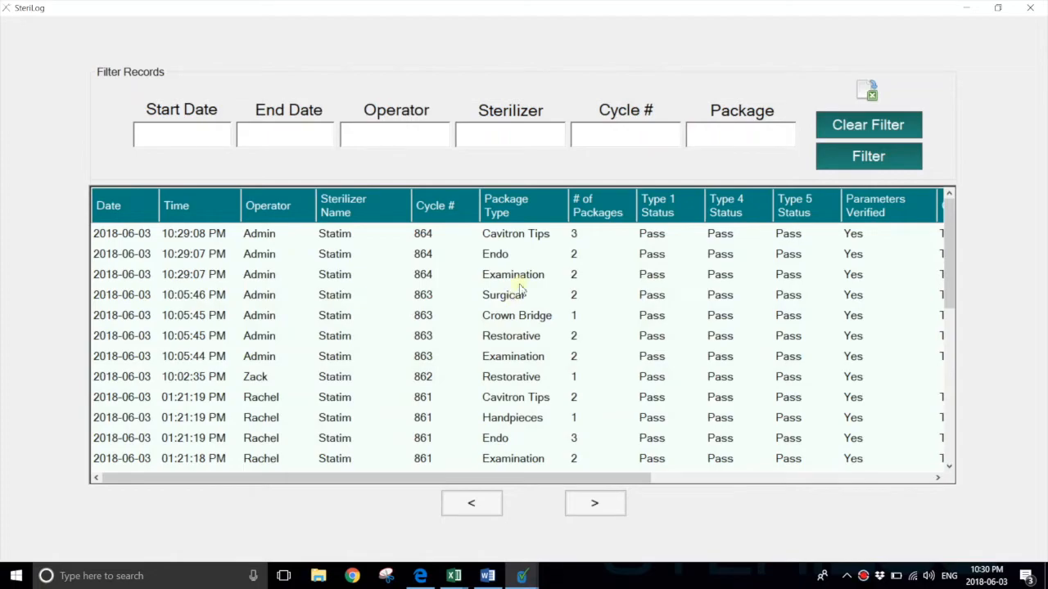
mouse_move(554, 262)
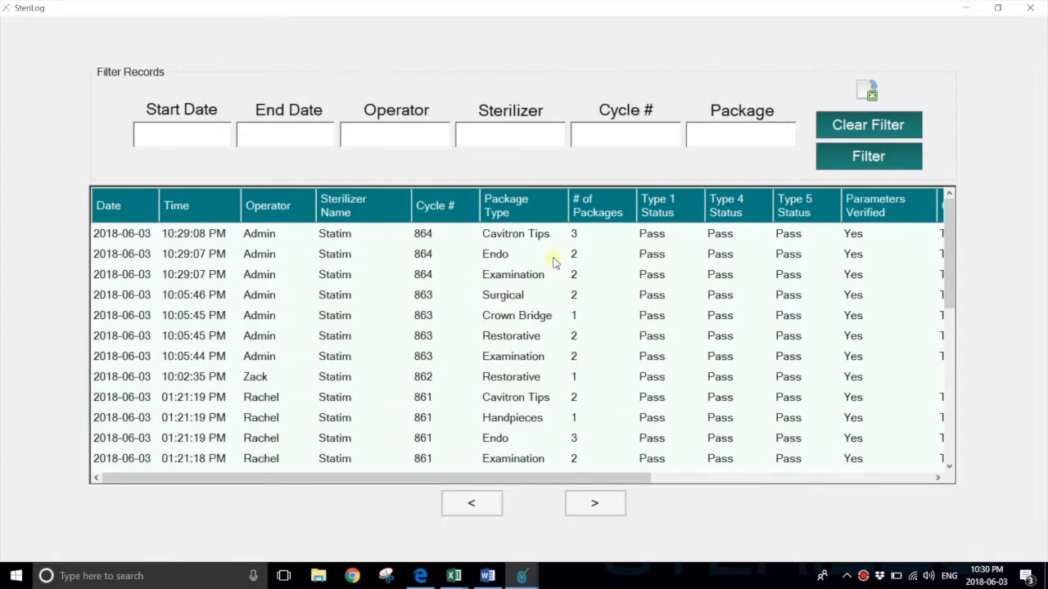
mouse_move(555, 246)
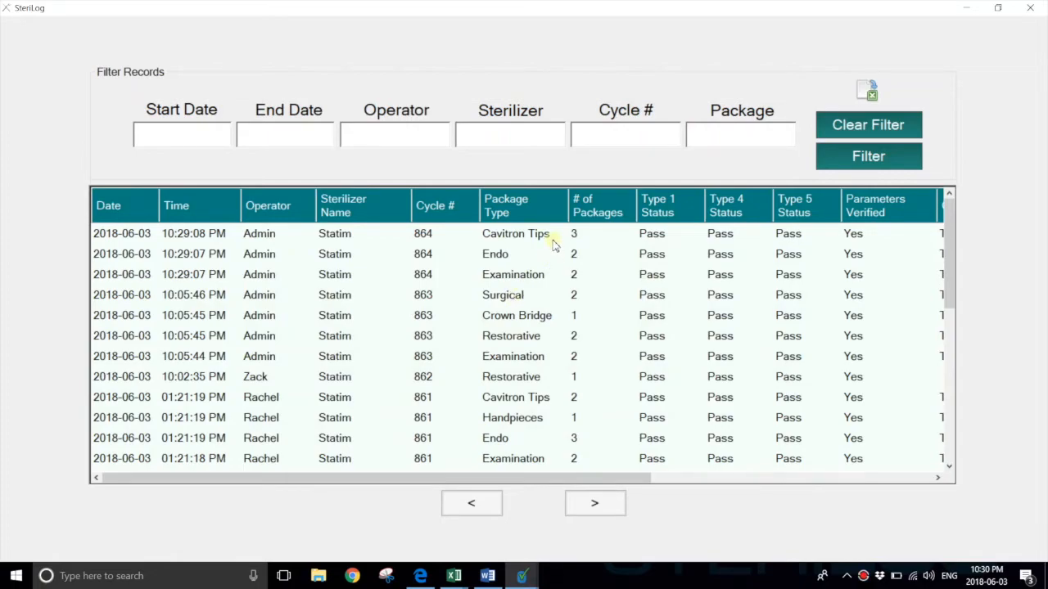
double_click(515, 233)
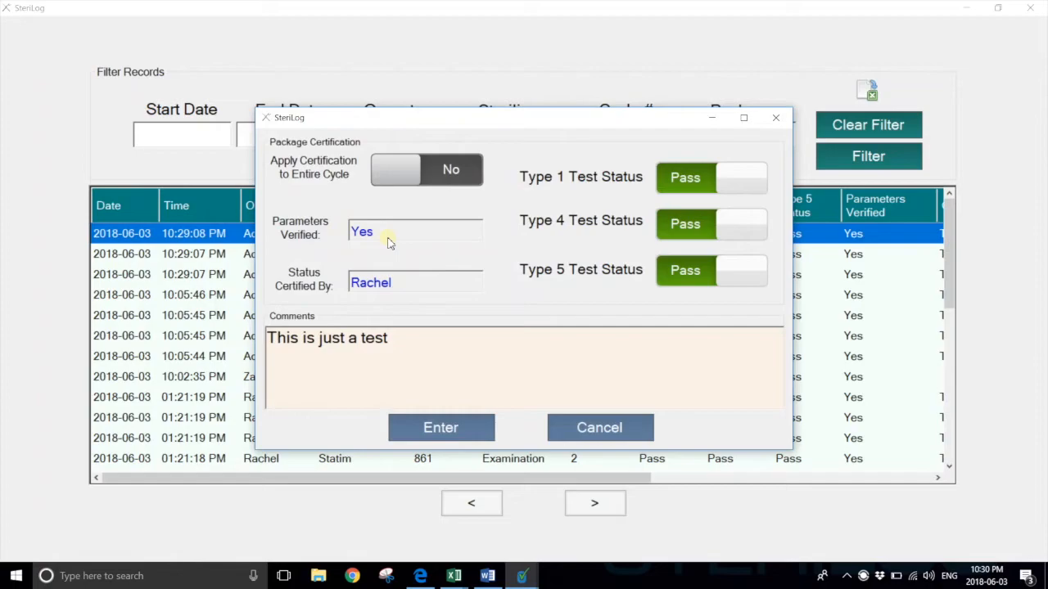
mouse_move(374, 477)
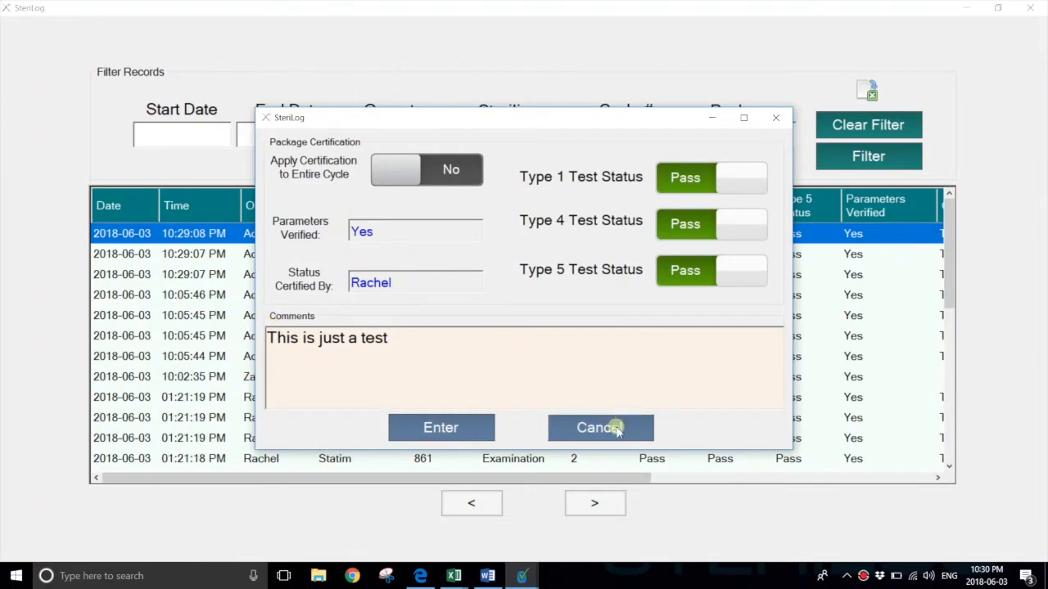
left_click(600, 427)
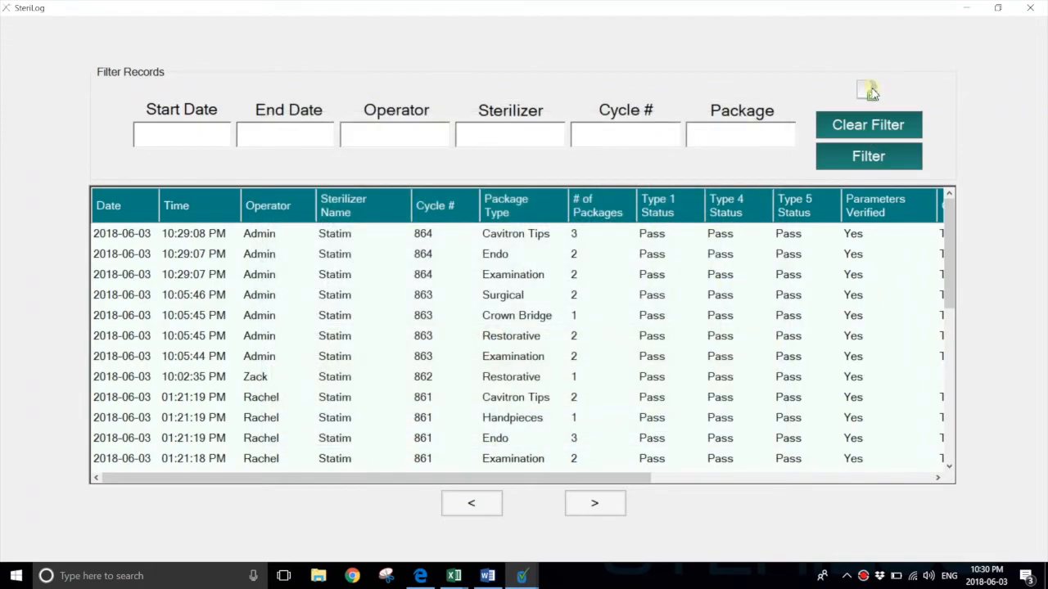
- Export the chemical indicator log to Excel as 'Chemical Indicators_03.06.2018'
left_click(866, 90)
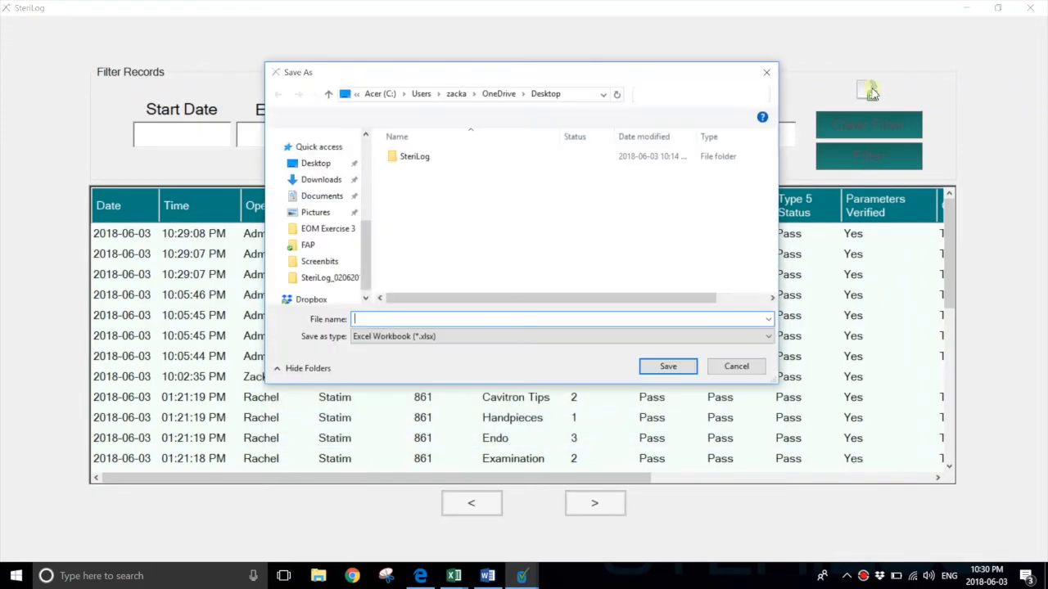
type("Chemical Indicators_")
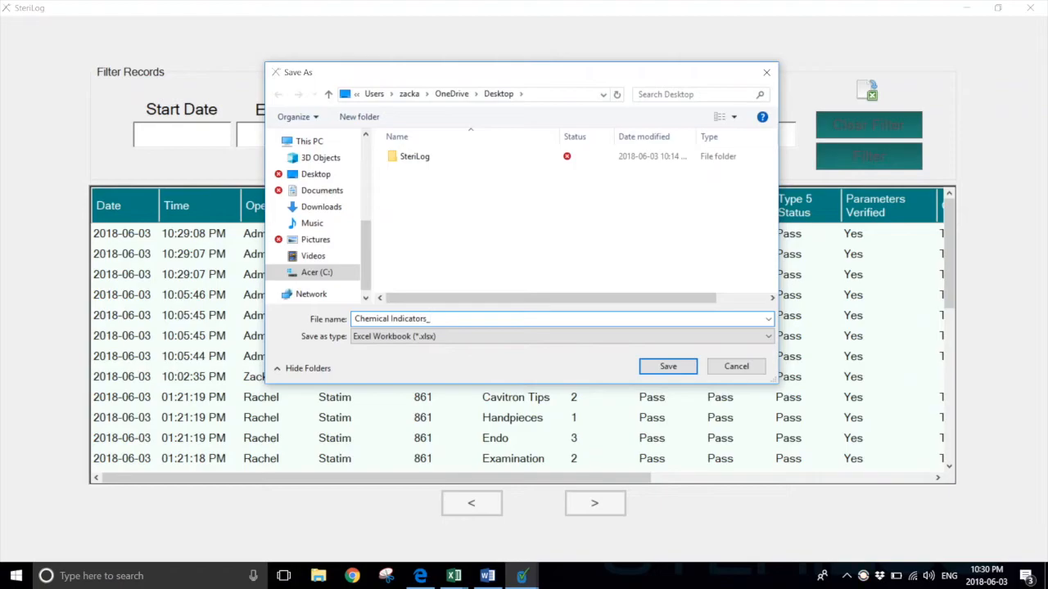
type("03.06.")
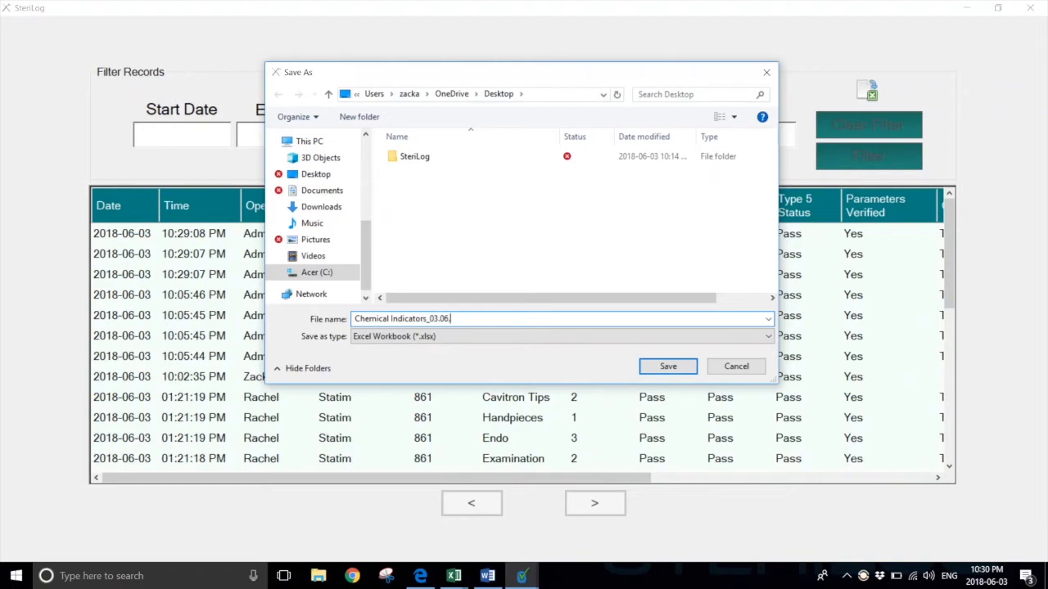
type("2018")
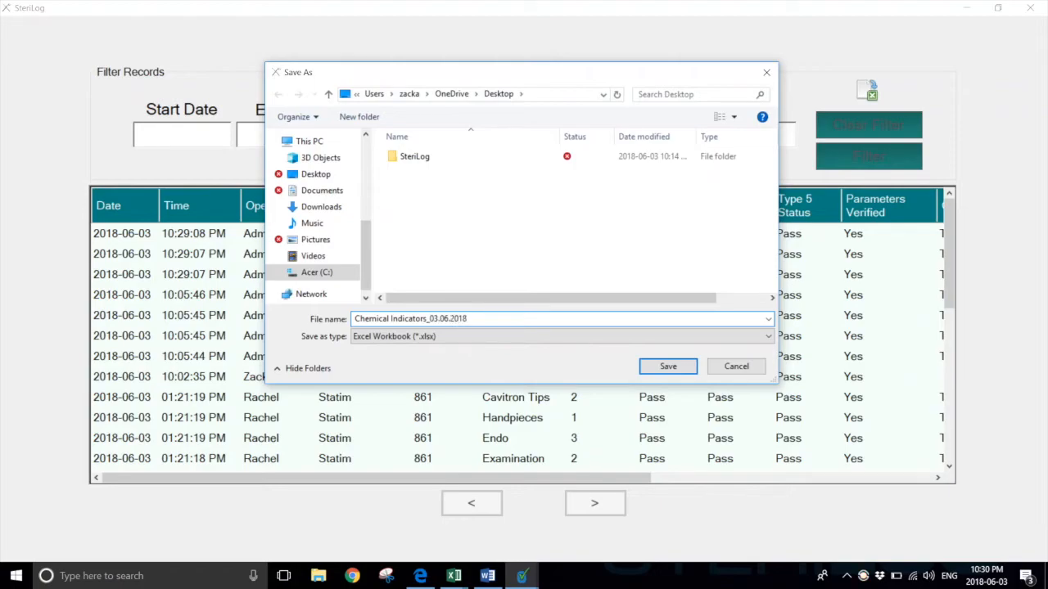
left_click(668, 366)
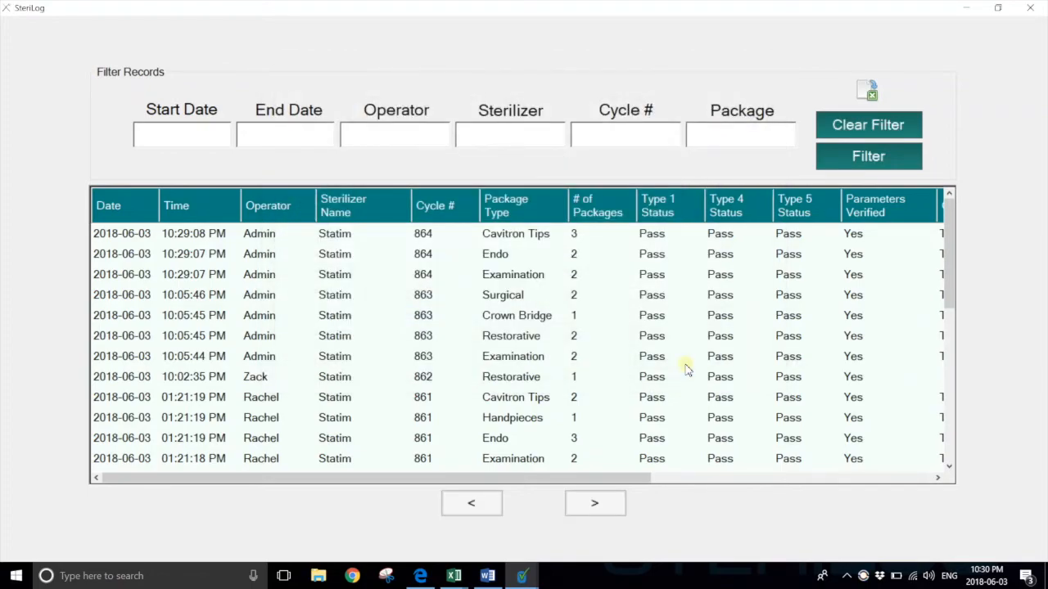
mouse_move(477, 248)
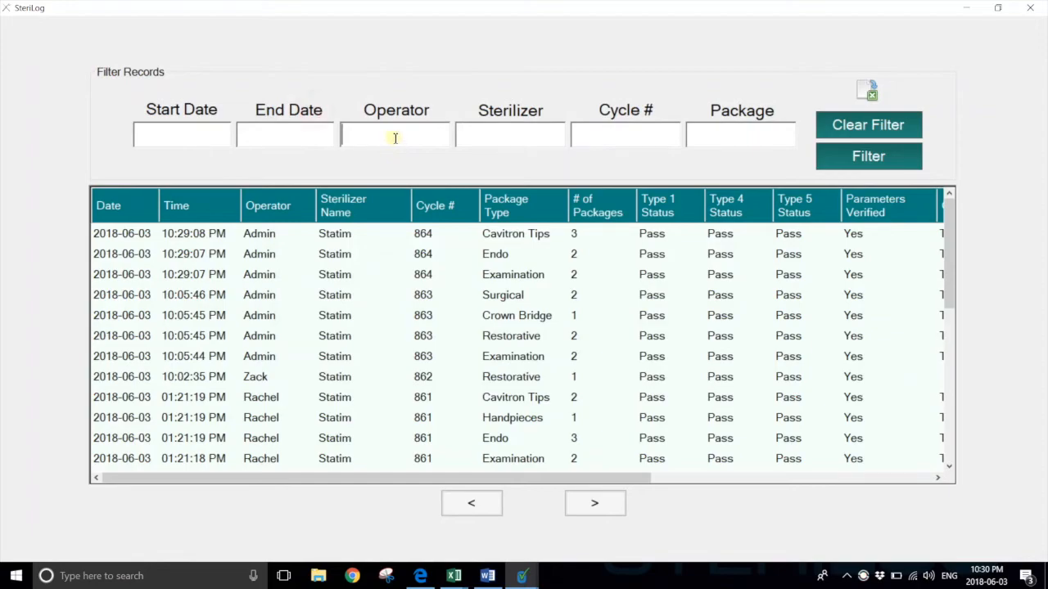
- Filter the chemical indicator log to operator Rachel, showing cycles 861 and 858
type("Rachel")
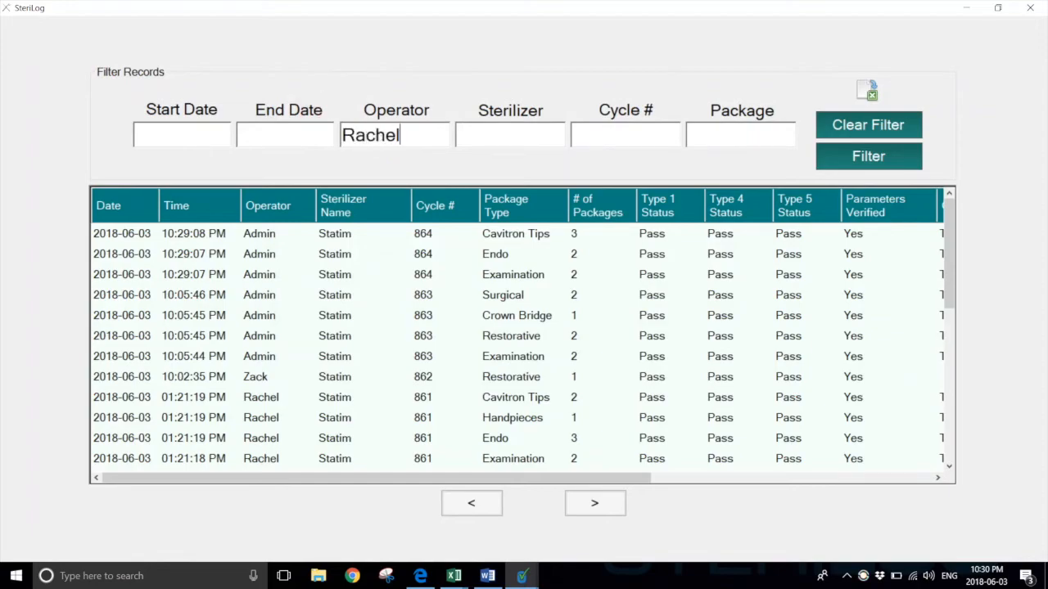
left_click(868, 155)
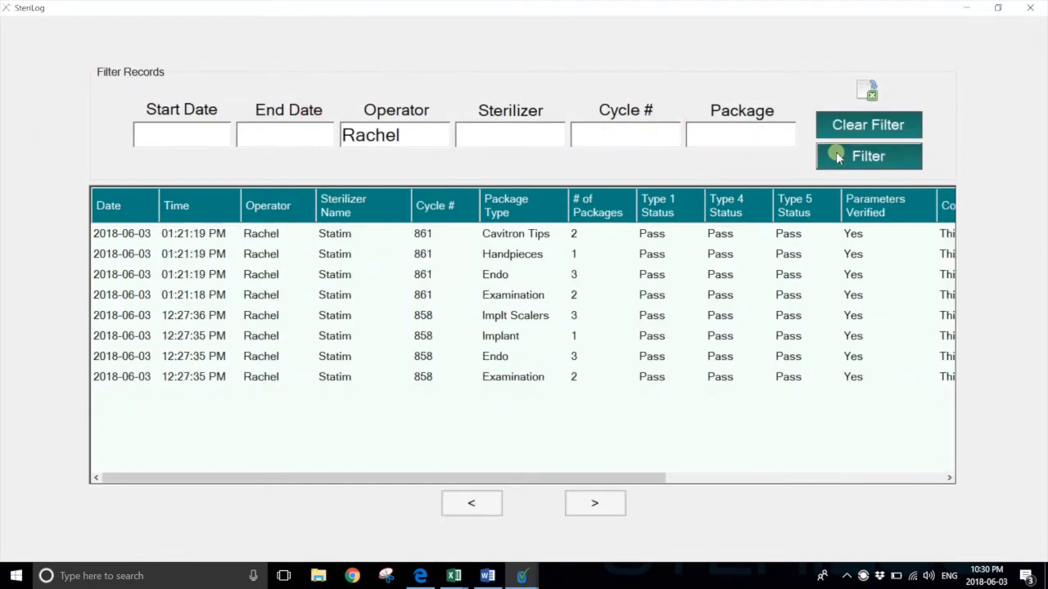
left_click(868, 125)
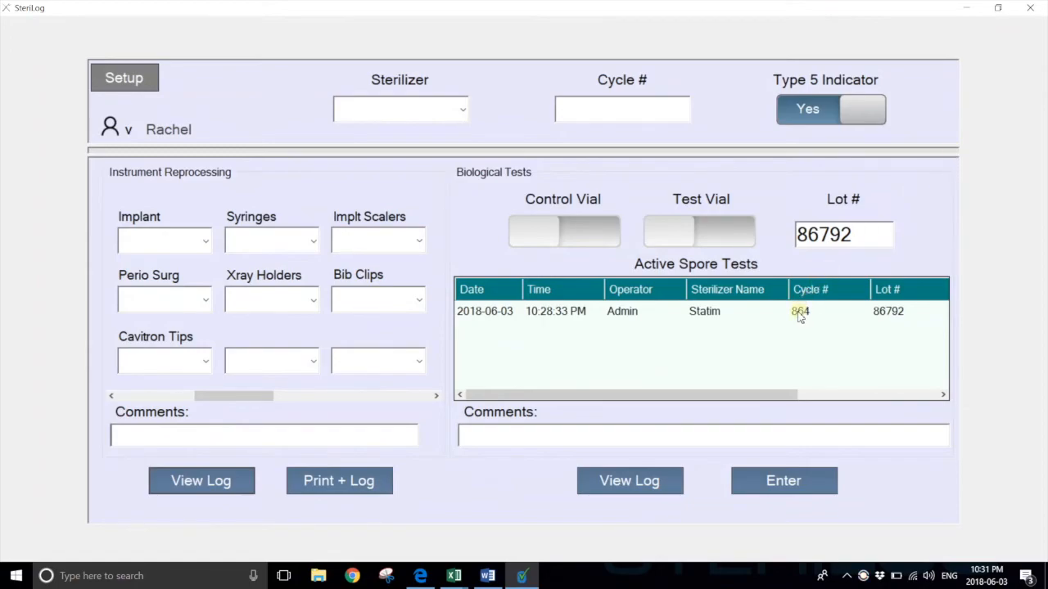
- Select cycle 864's spore test and set the test vial to no growth
left_click(800, 311)
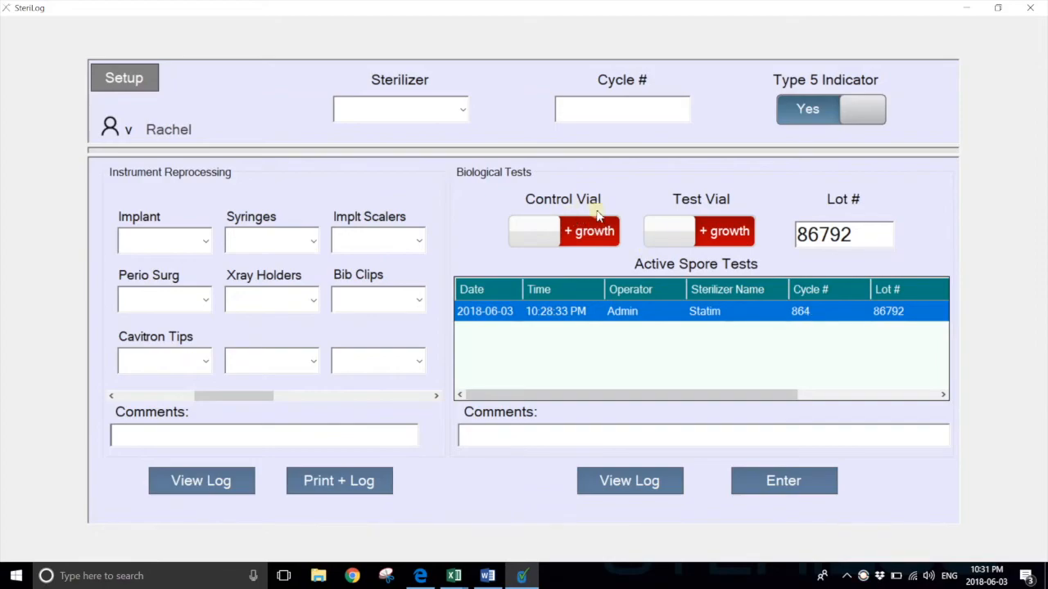
mouse_move(768, 215)
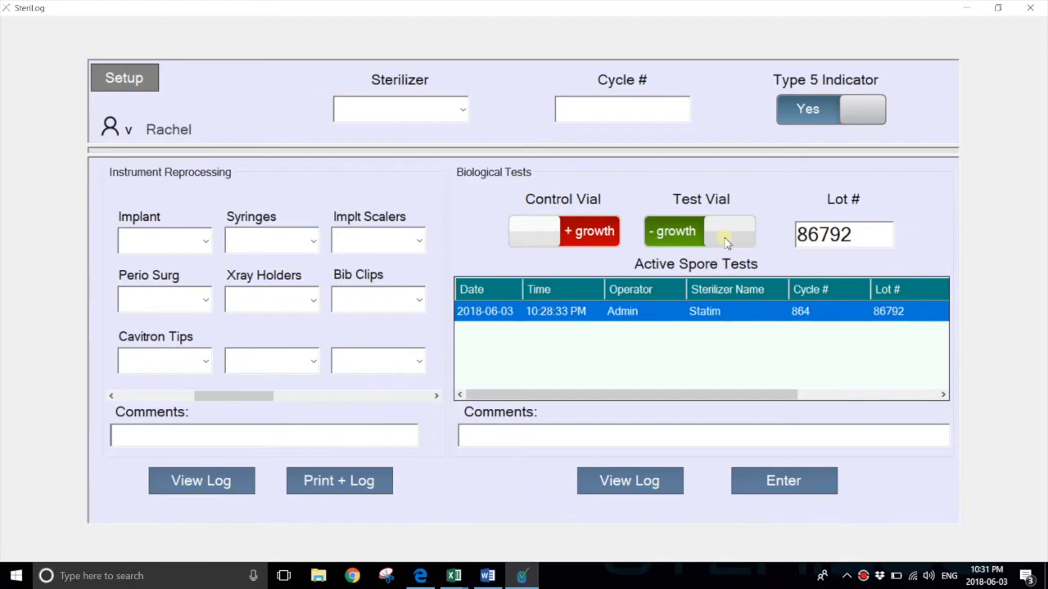
left_click(783, 481)
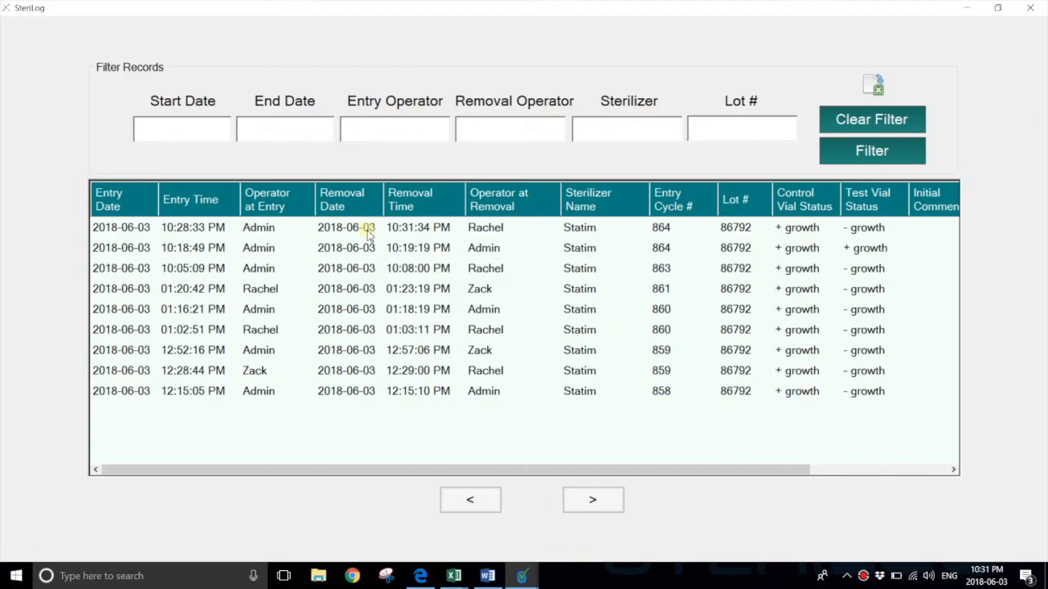
mouse_move(363, 237)
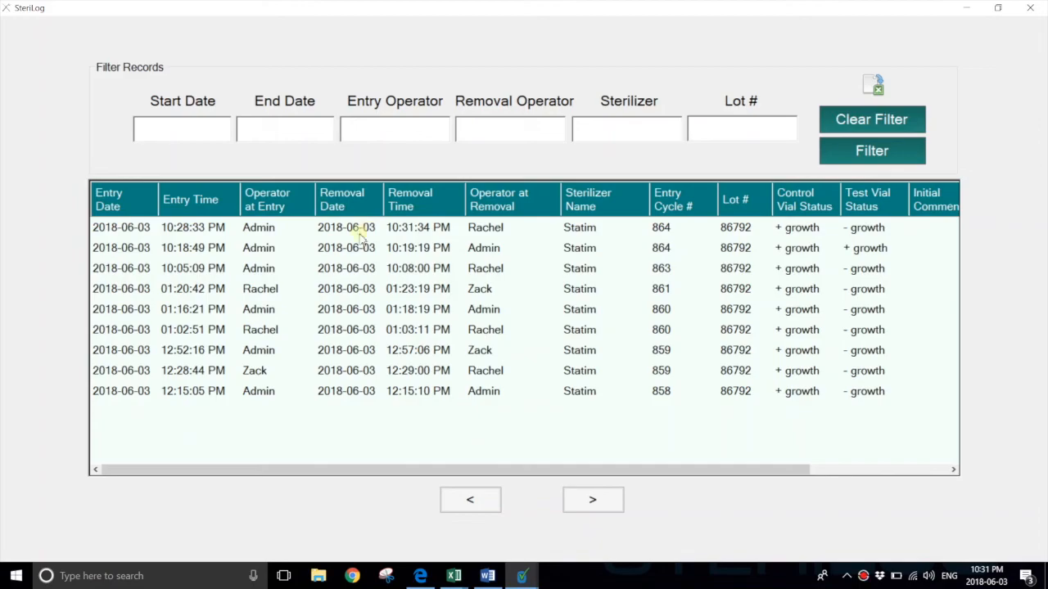
mouse_move(606, 249)
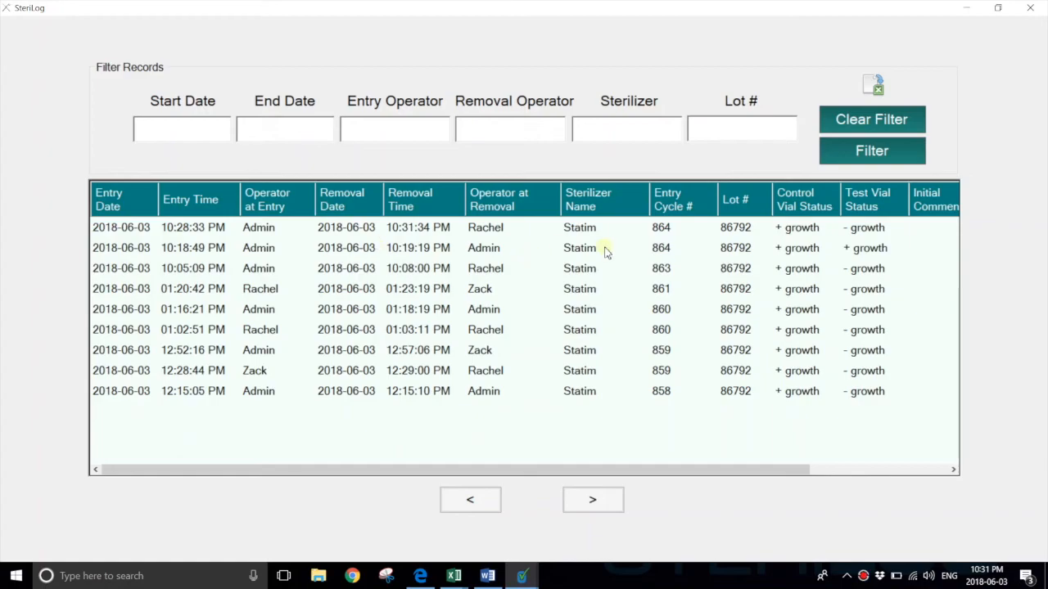
mouse_move(614, 258)
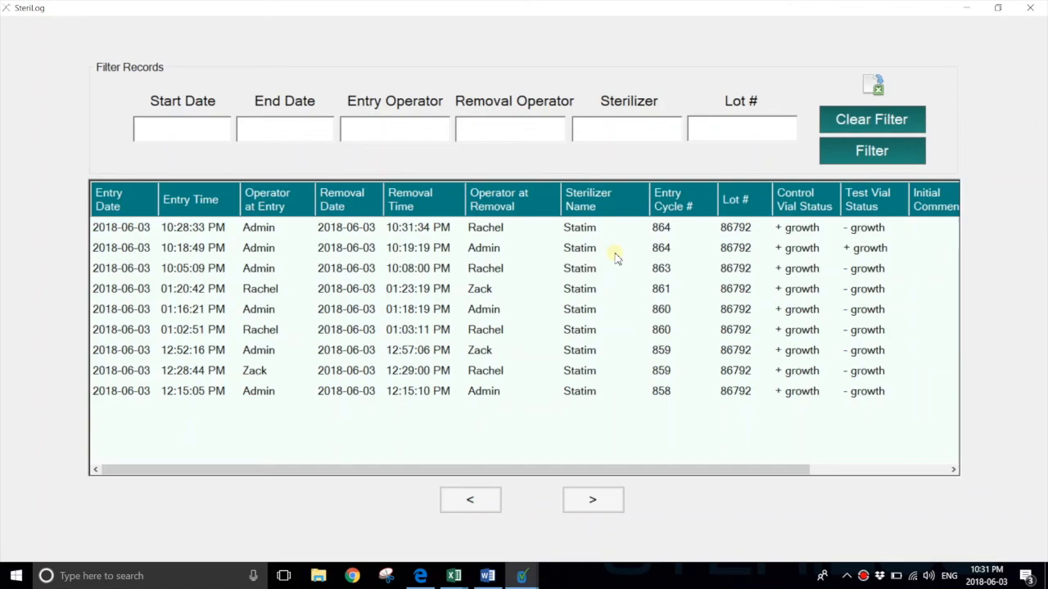
mouse_move(798, 237)
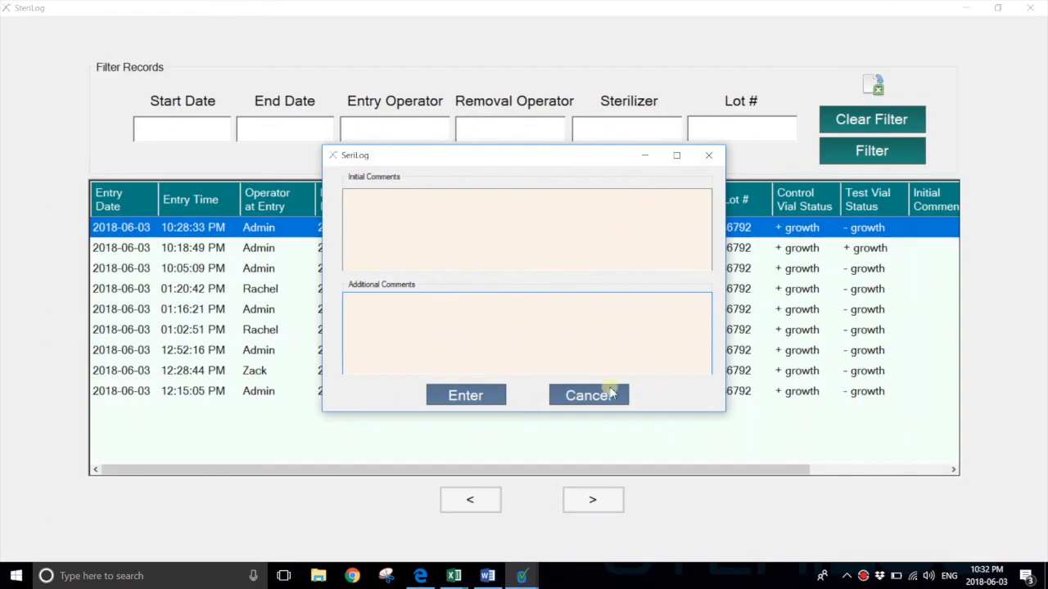
- Close cycle 864's spore test comments window without changes
left_click(588, 395)
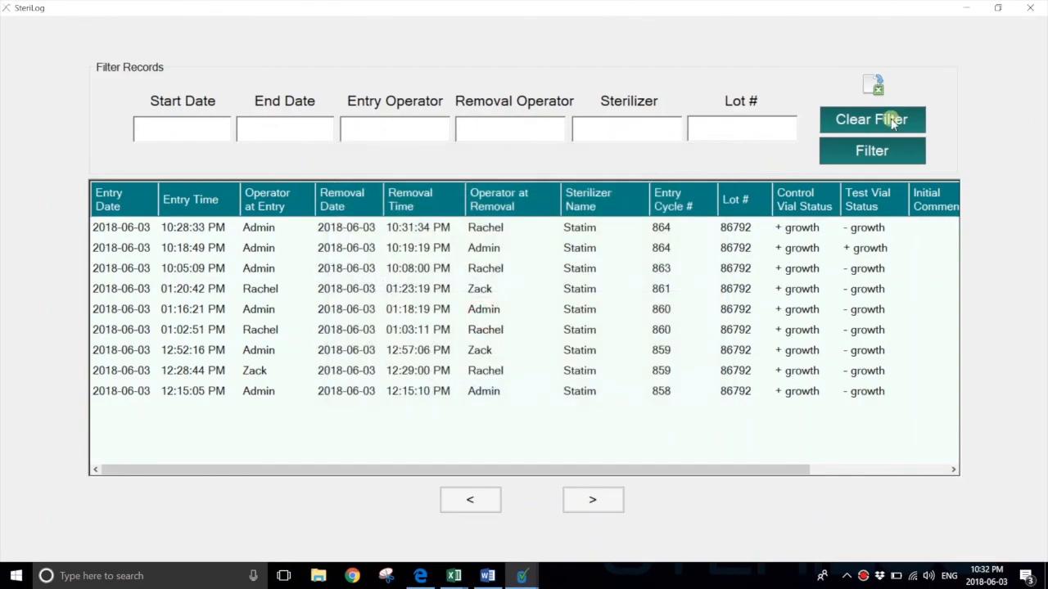
mouse_move(868, 170)
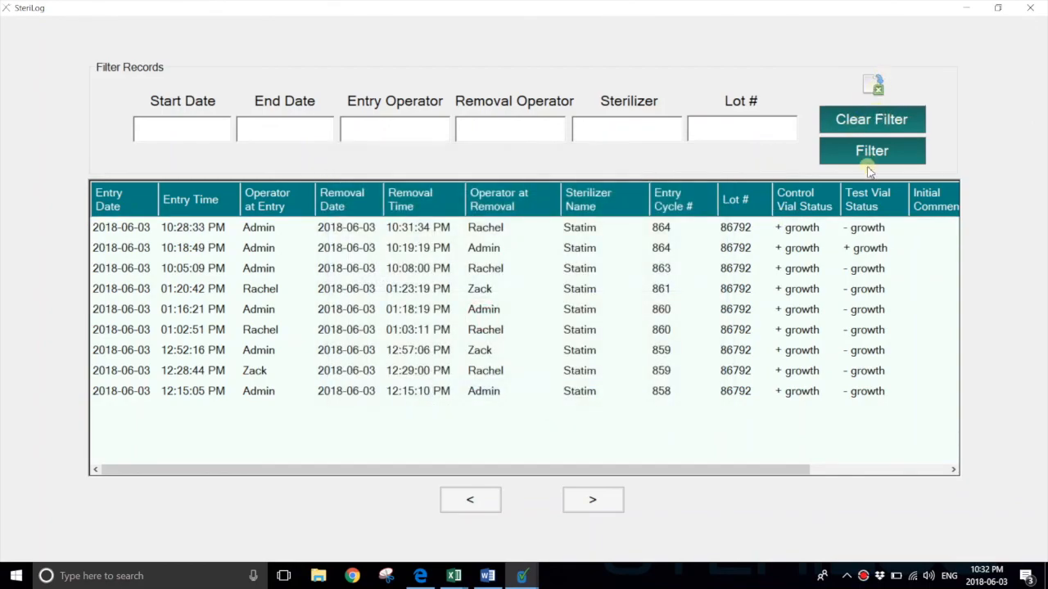